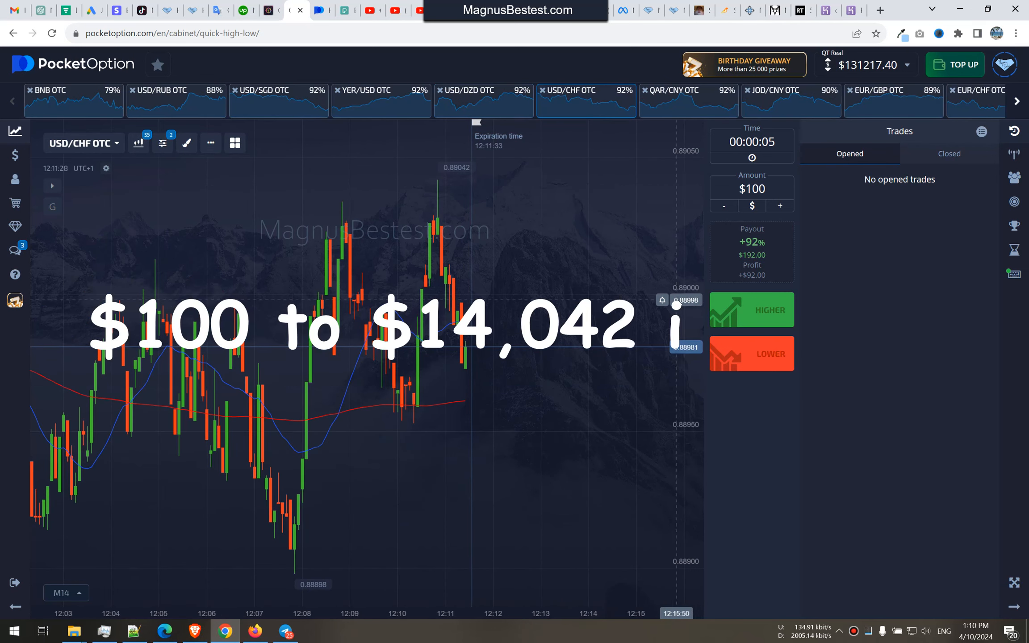
# Trade $100 Higher on USD/ARS OTC, raise the stake to $200, and chart NZD/USD OTC.
pyautogui.click(688, 100)
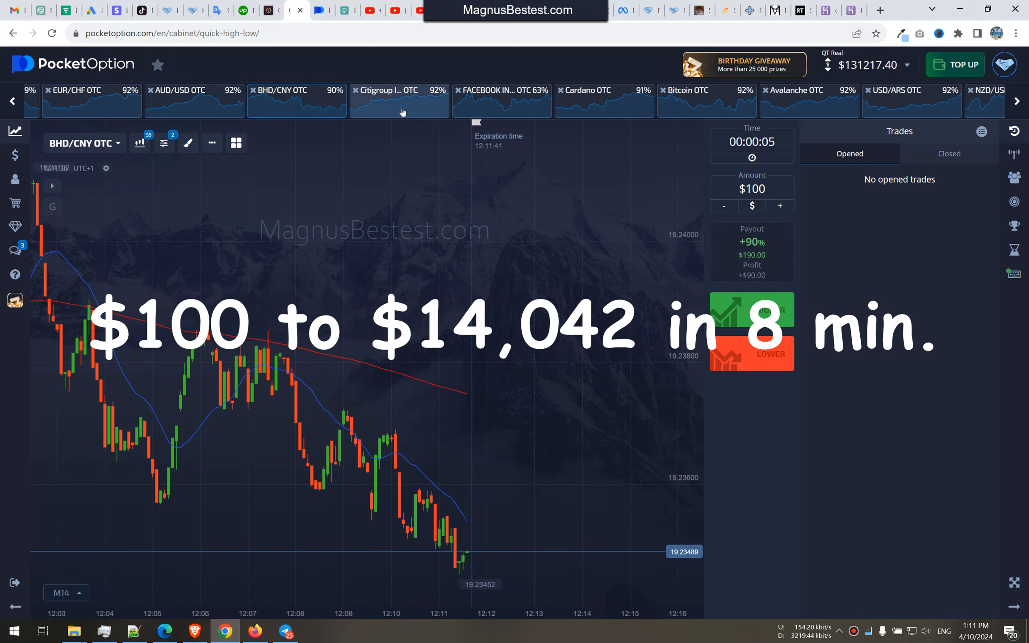
pyautogui.click(502, 101)
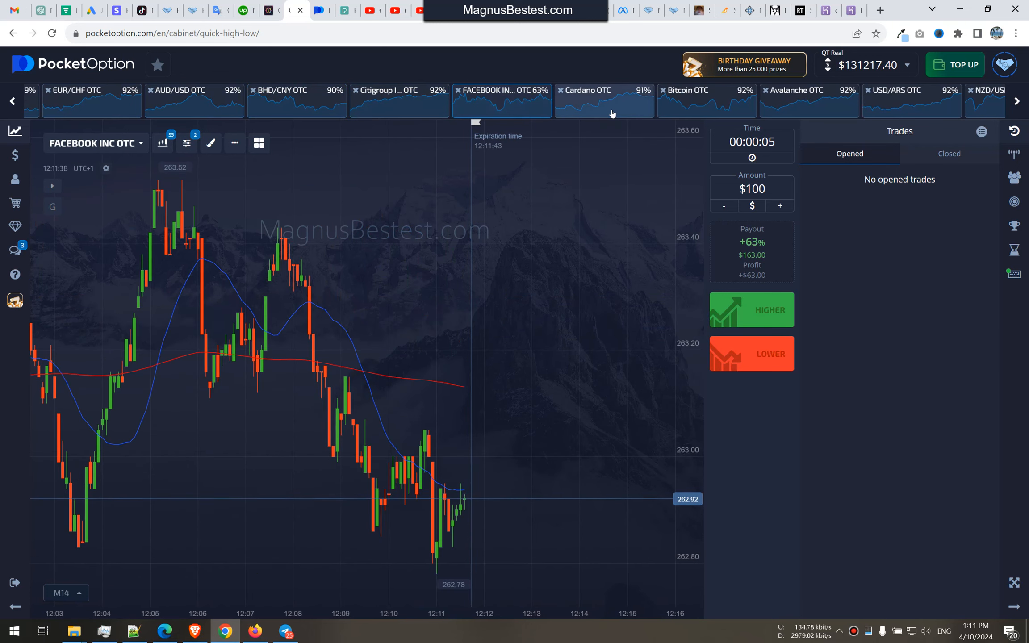
pyautogui.click(708, 101)
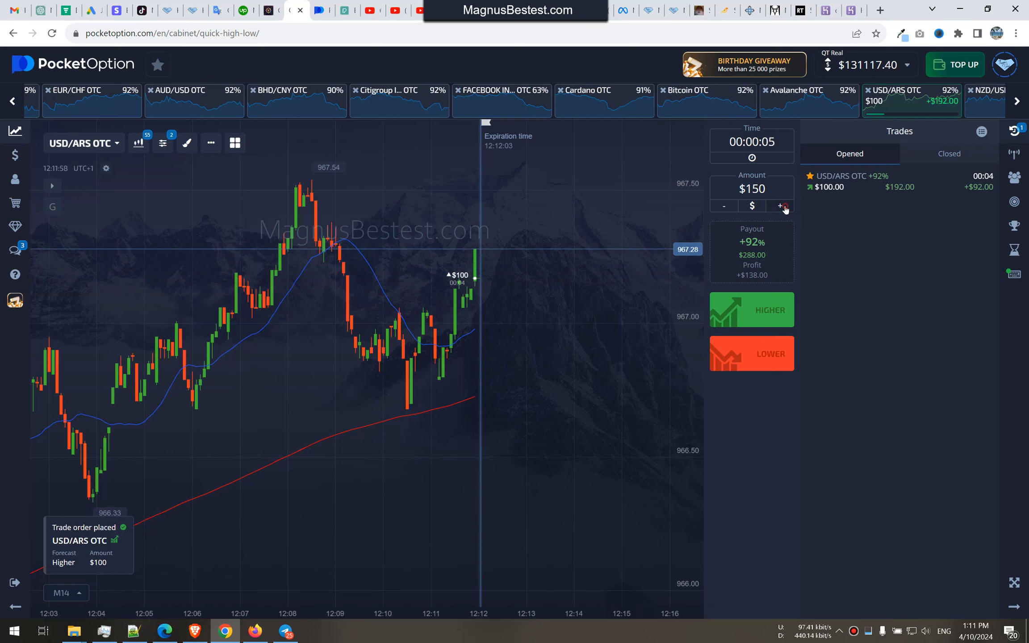
pyautogui.click(780, 206)
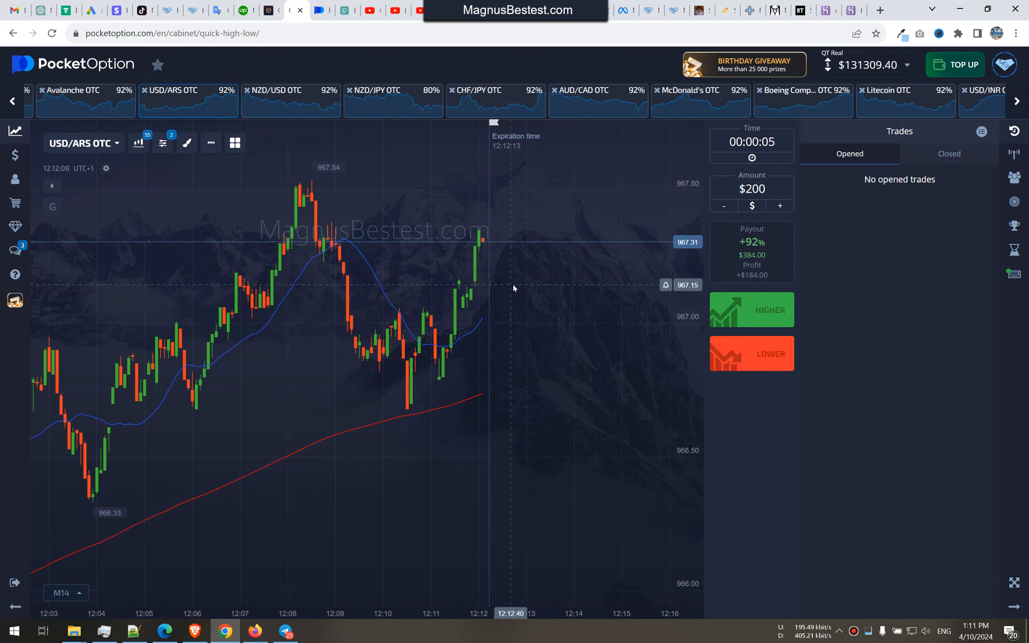
pyautogui.click(290, 96)
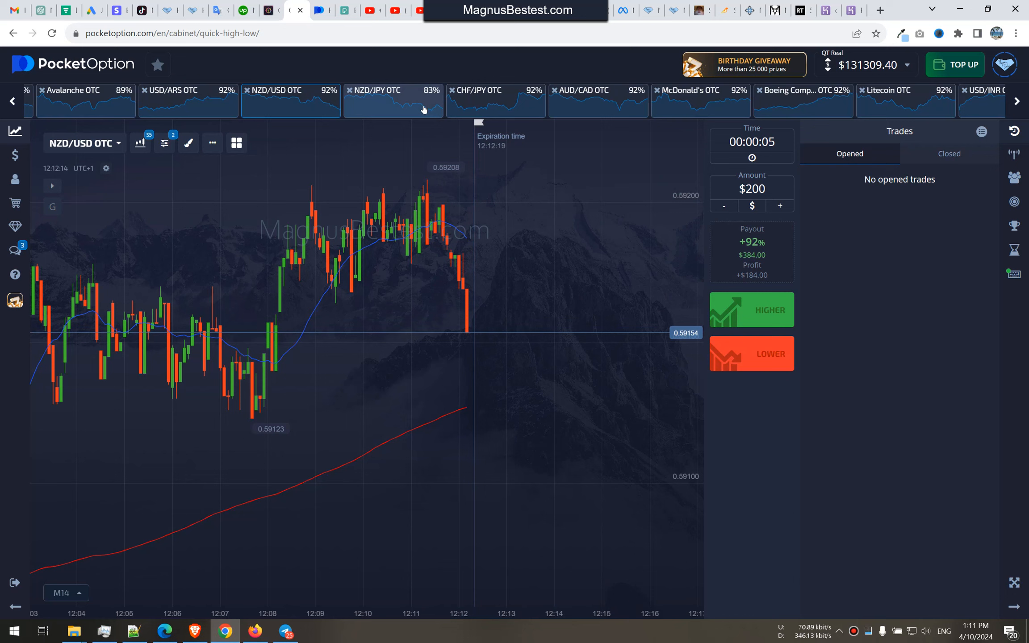
# Place a Lower trade on NZD/JPY OTC, then CHF/JPY OTC Lower trades at $400 and $800.
pyautogui.click(393, 100)
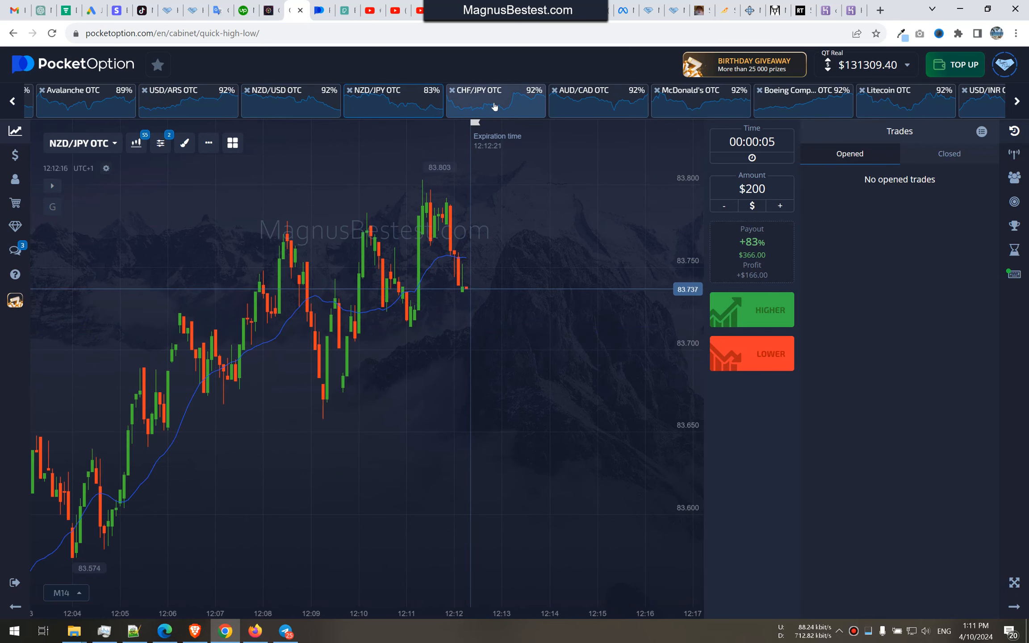
pyautogui.click(752, 354)
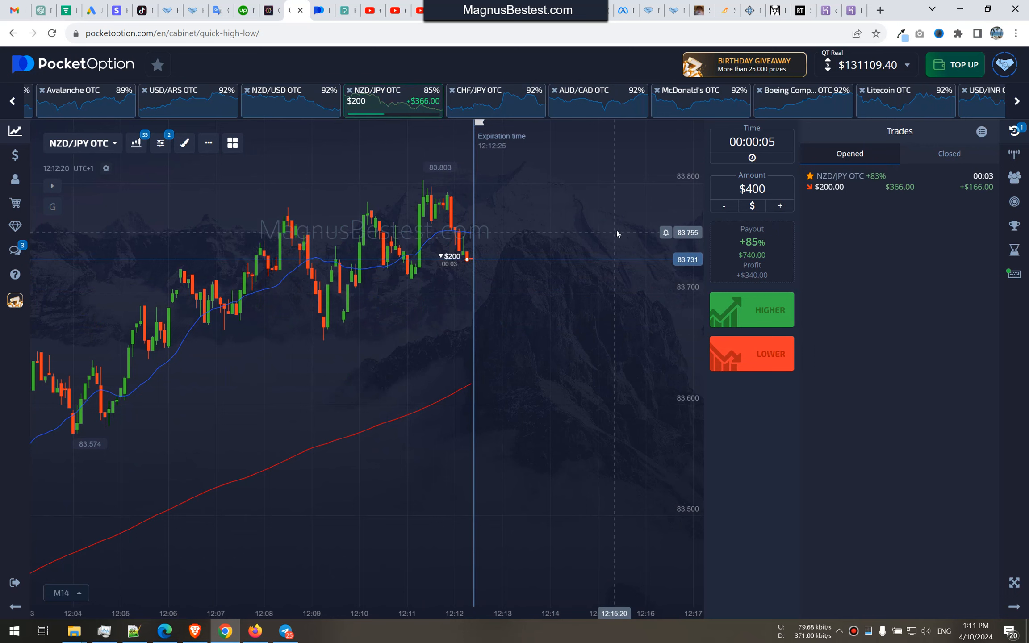
pyautogui.moveTo(591, 190)
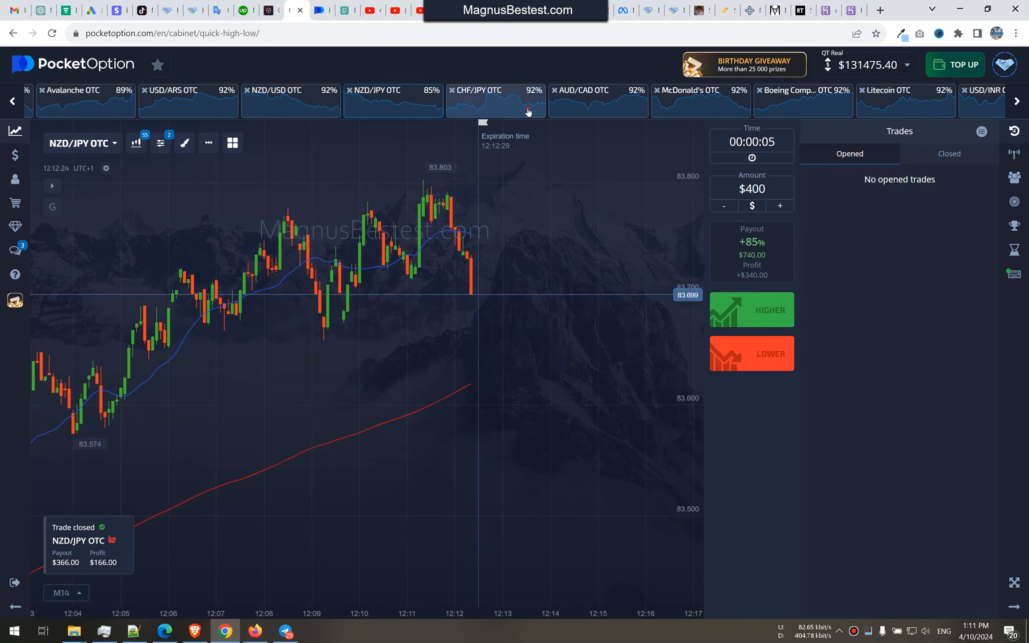
pyautogui.click(496, 100)
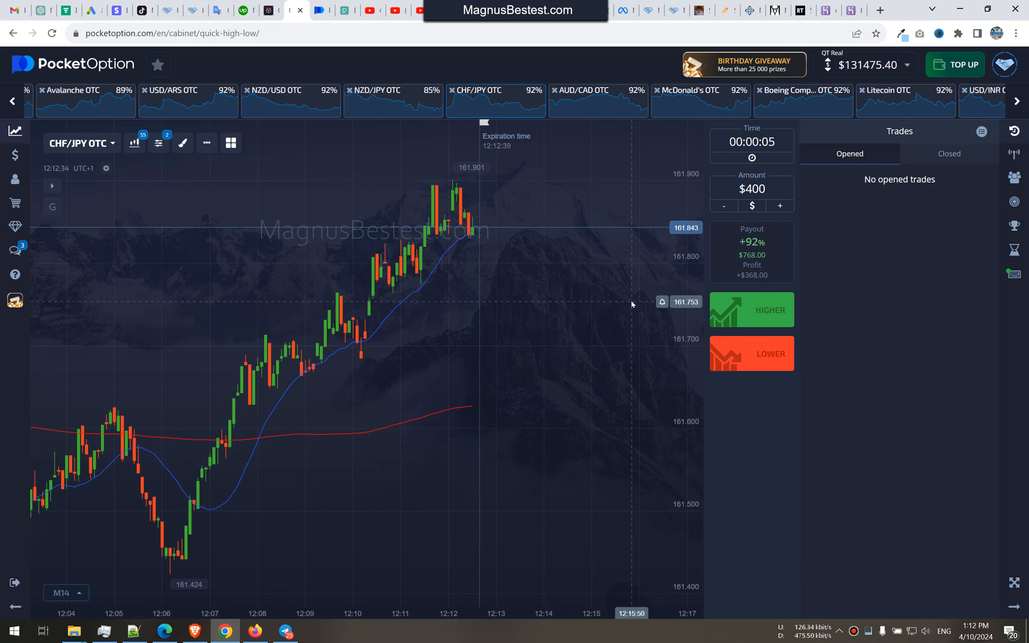
pyautogui.click(752, 353)
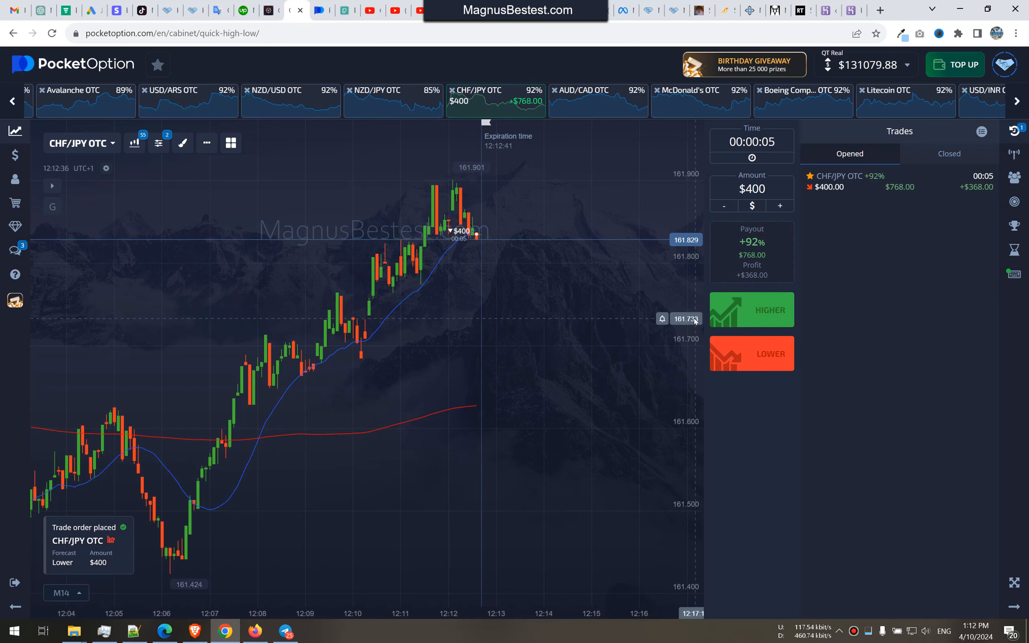
pyautogui.click(780, 206)
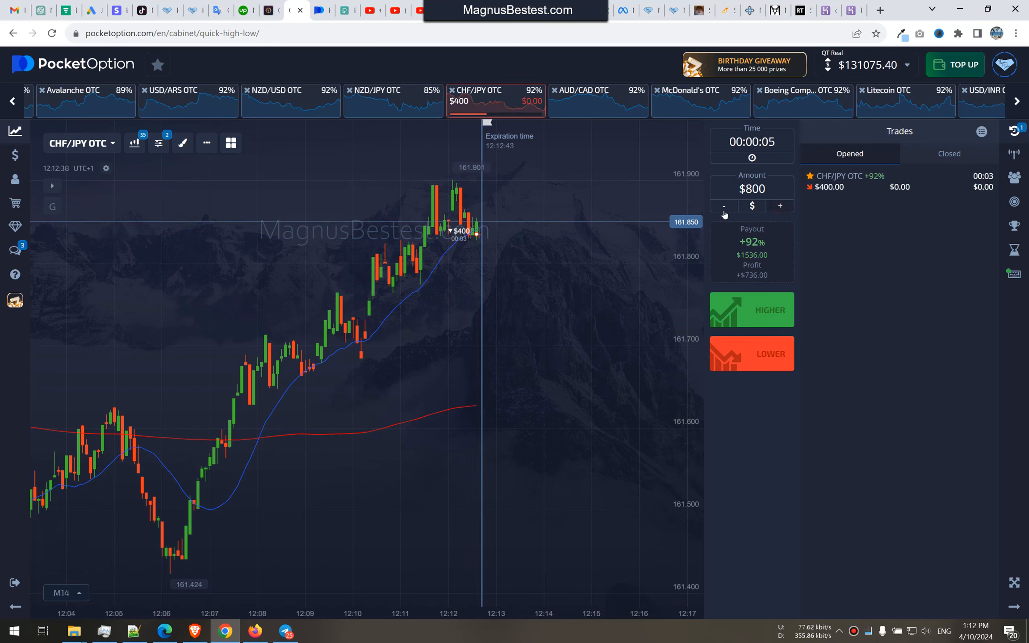
pyautogui.moveTo(610, 197)
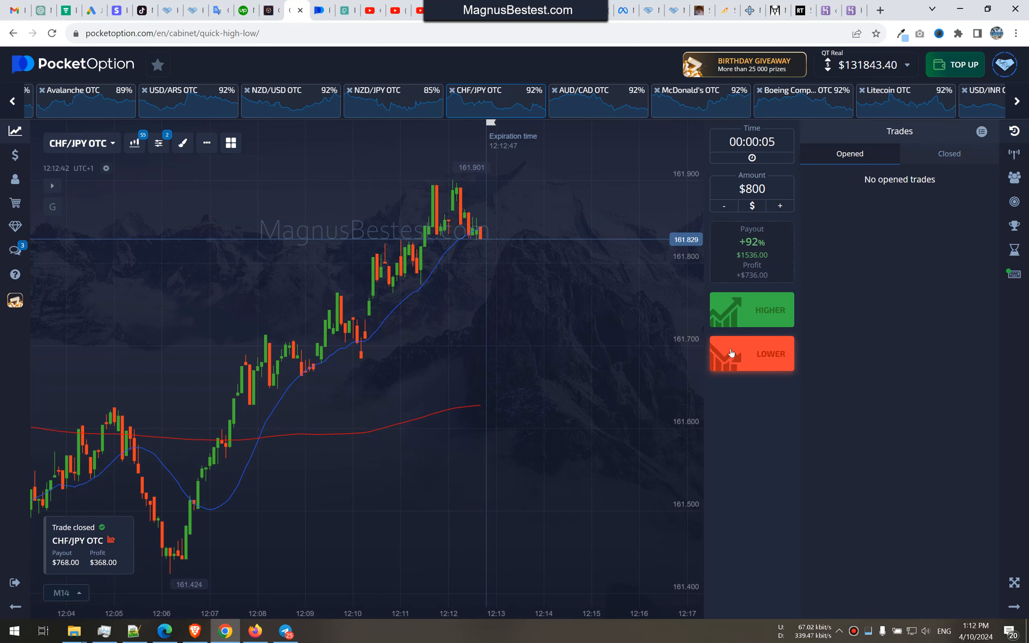
pyautogui.click(752, 354)
pyautogui.write('1000')
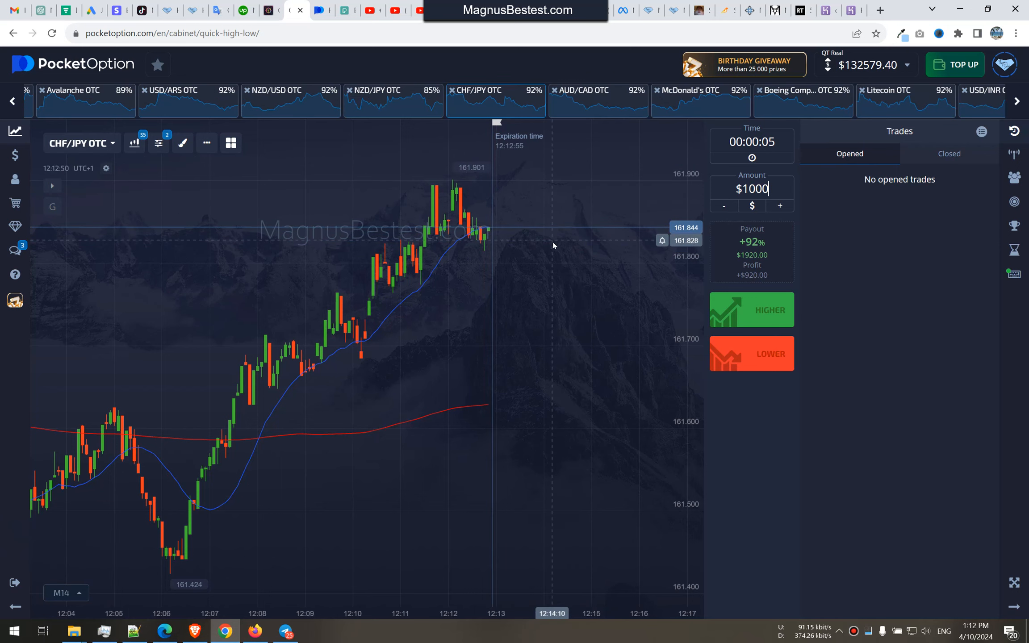
# Pass through Boeing, AUD/CHF and CAD/JPY to Apple OTC, bet $1000 Lower, and view closed trades.
pyautogui.click(597, 96)
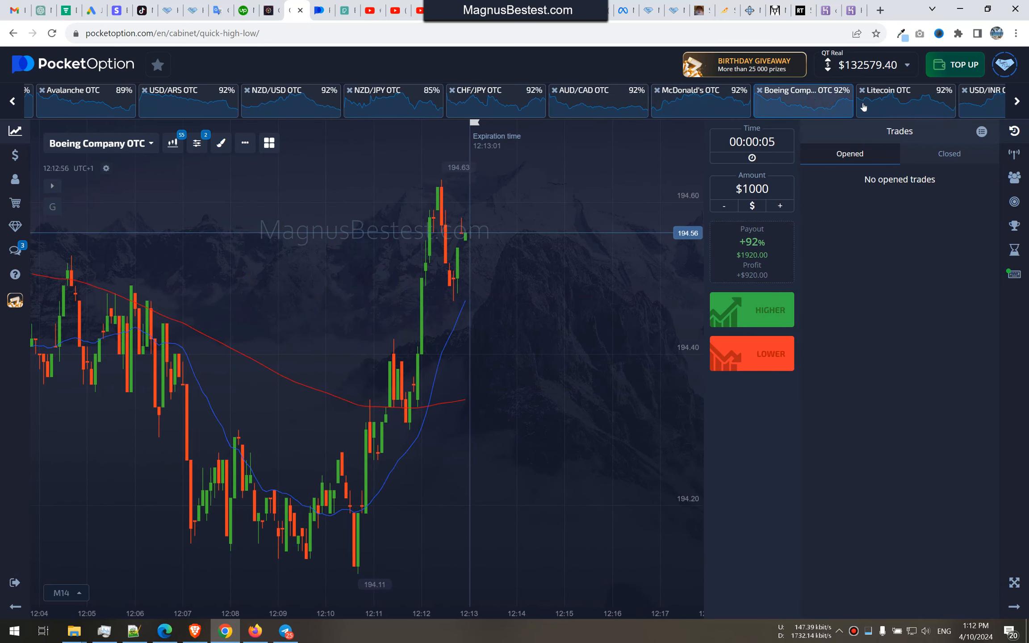
pyautogui.click(1018, 101)
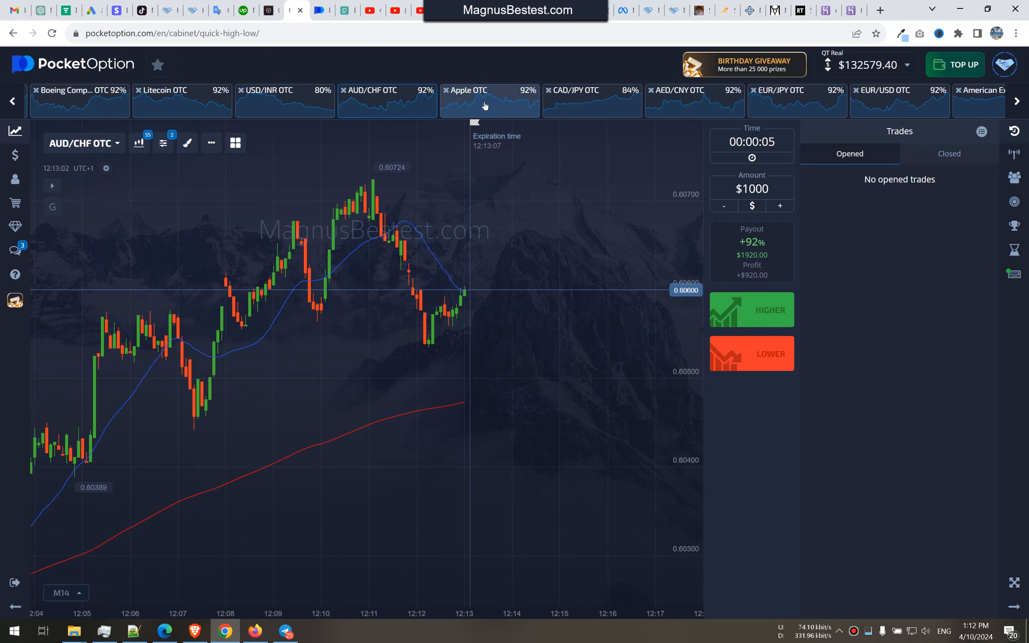
pyautogui.click(590, 106)
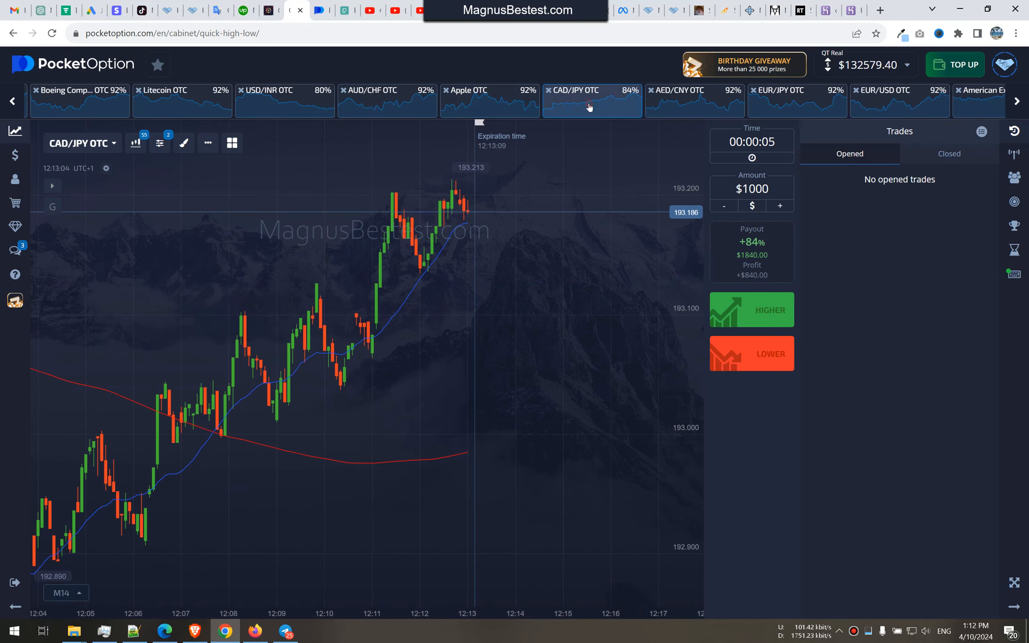
pyautogui.click(486, 97)
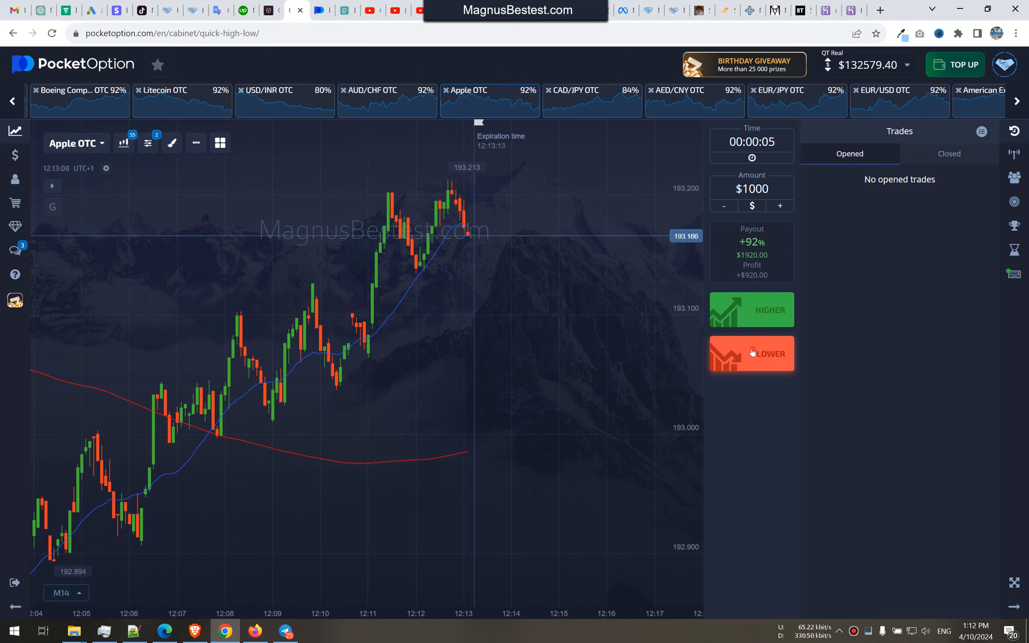
pyautogui.click(752, 354)
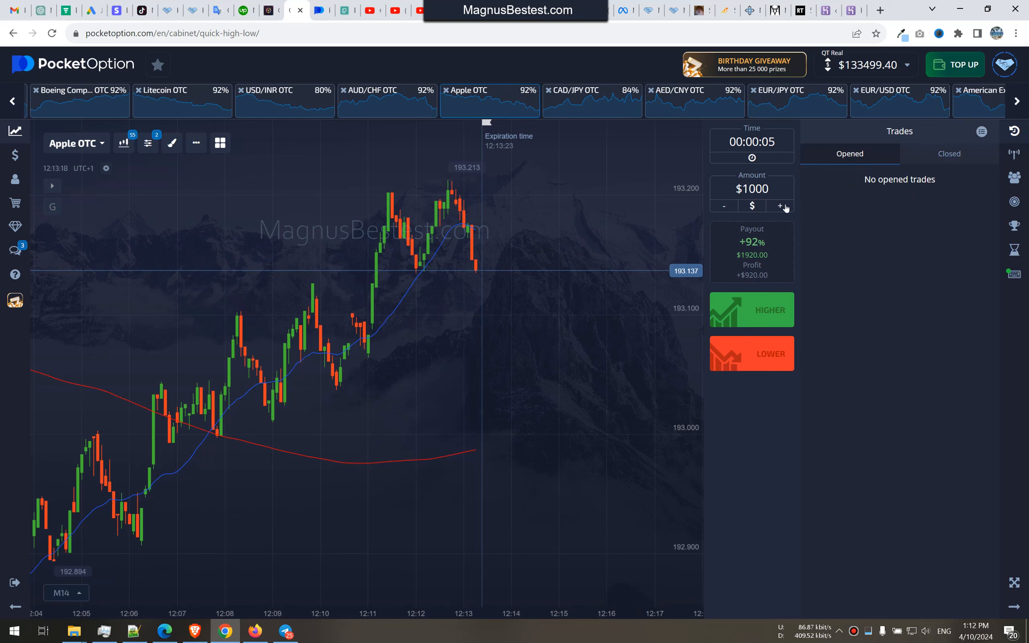
pyautogui.click(949, 154)
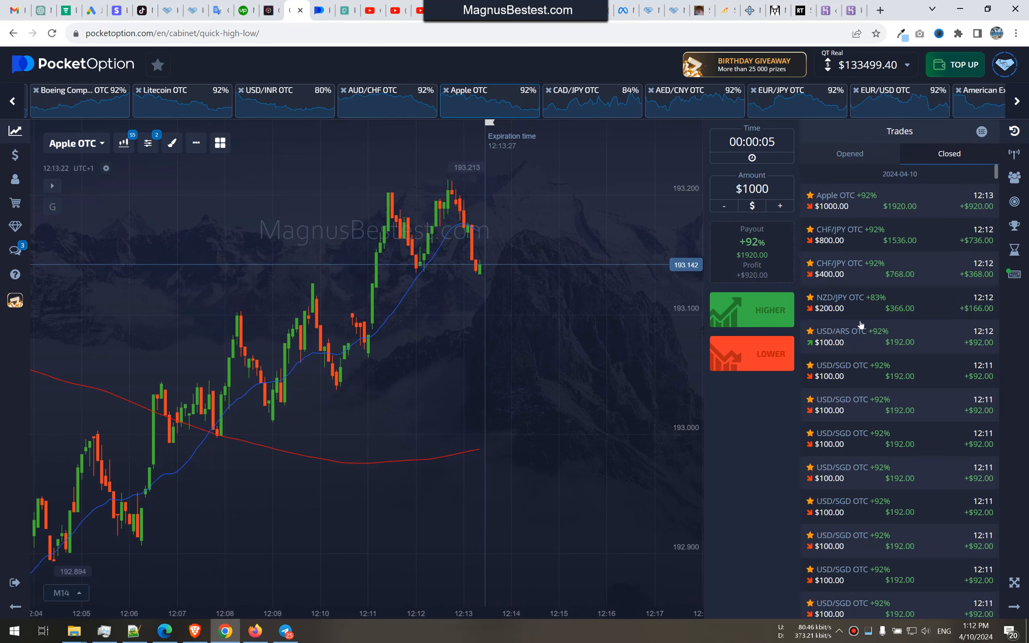
# Switch the Trades panel back to the Opened tab, which lists no open trades.
pyautogui.click(851, 153)
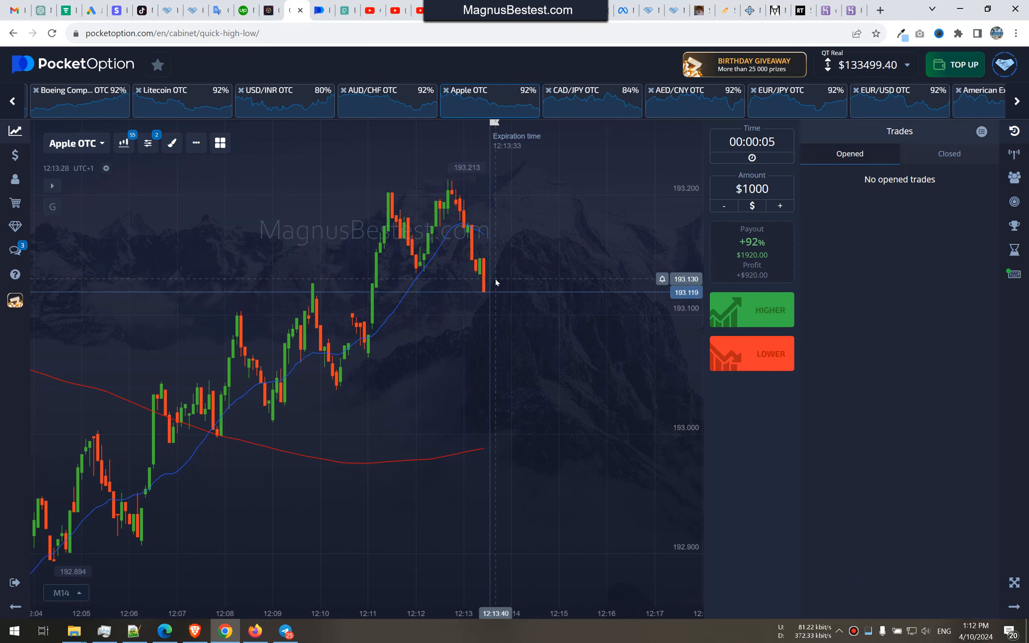
pyautogui.moveTo(540, 265)
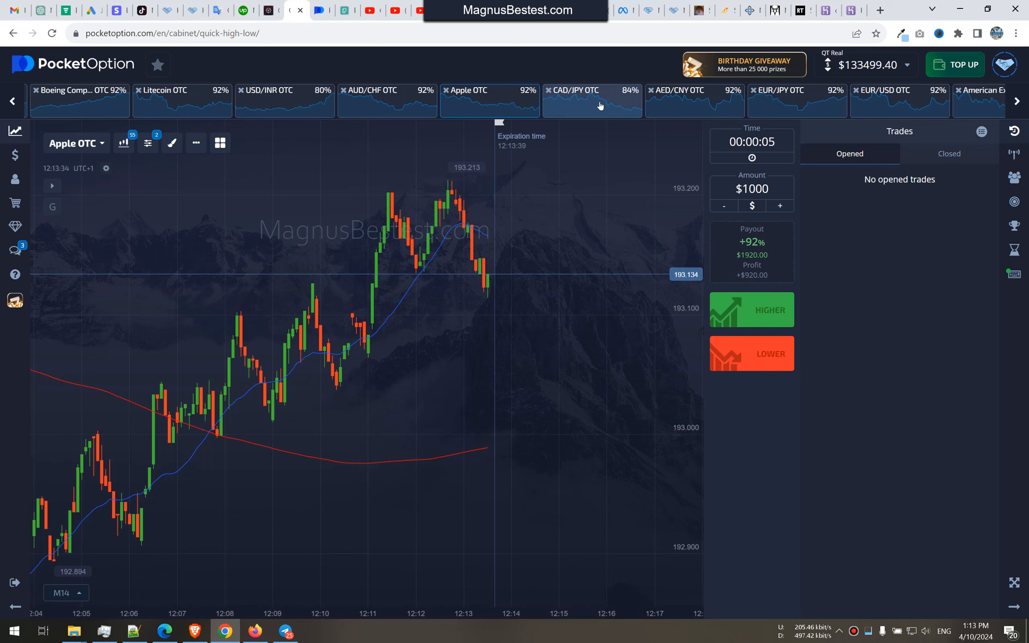
pyautogui.moveTo(599, 298)
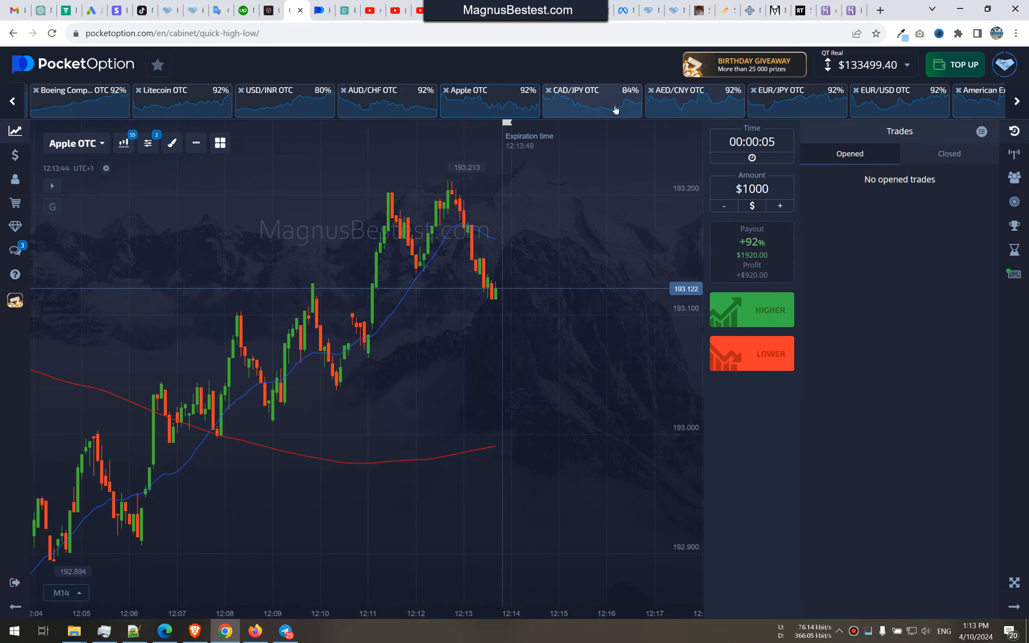
# Browse the EUR/USD, American Express, BNB, YER/USD, QAR/CNY, EUR/CHF and Citigroup OTC charts.
pyautogui.click(797, 100)
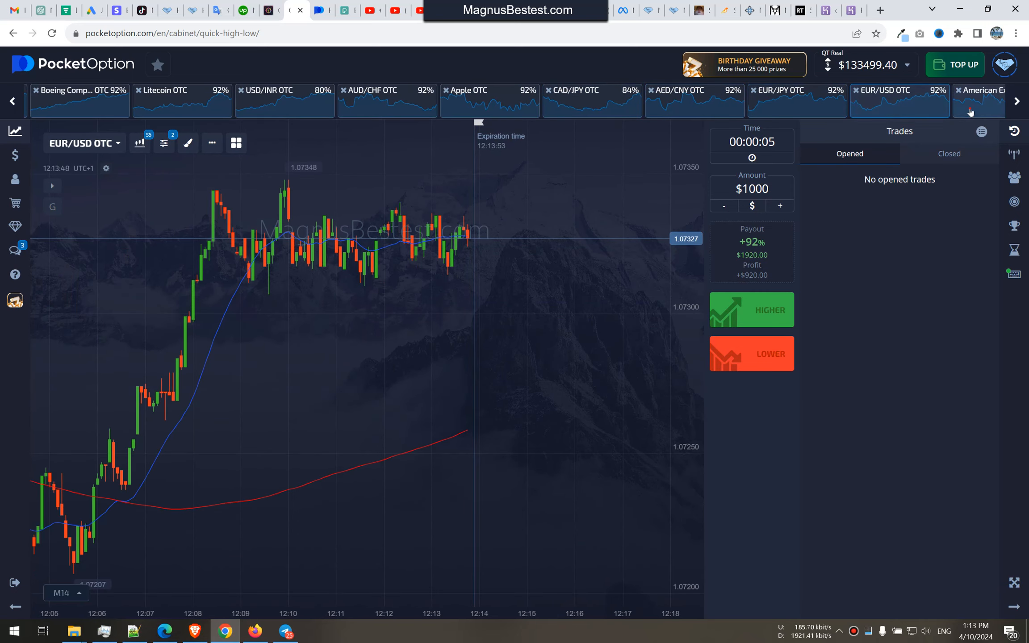
pyautogui.click(981, 103)
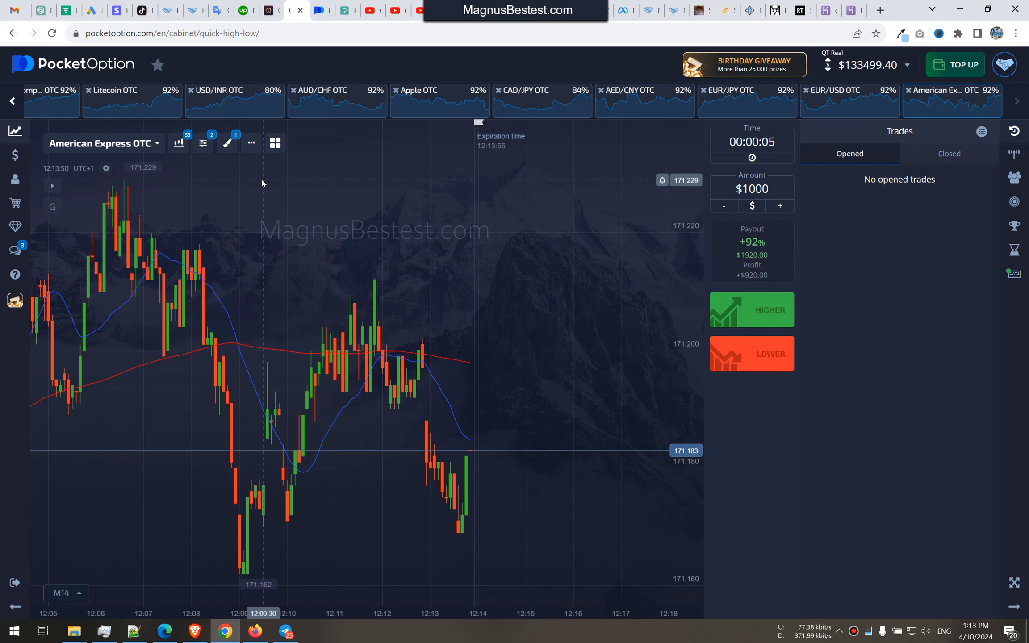
pyautogui.click(11, 100)
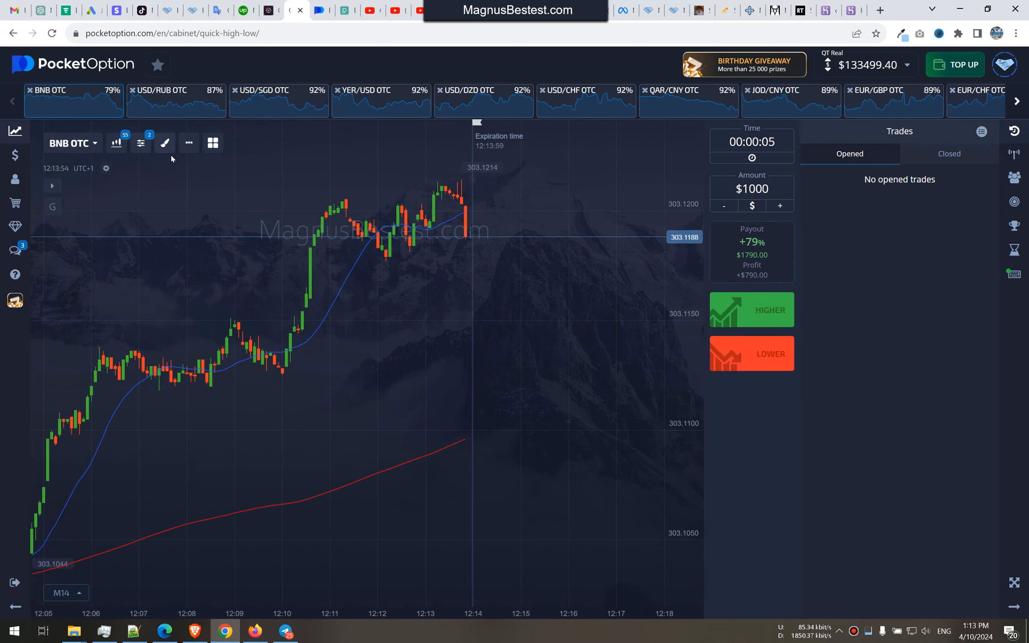
pyautogui.click(175, 100)
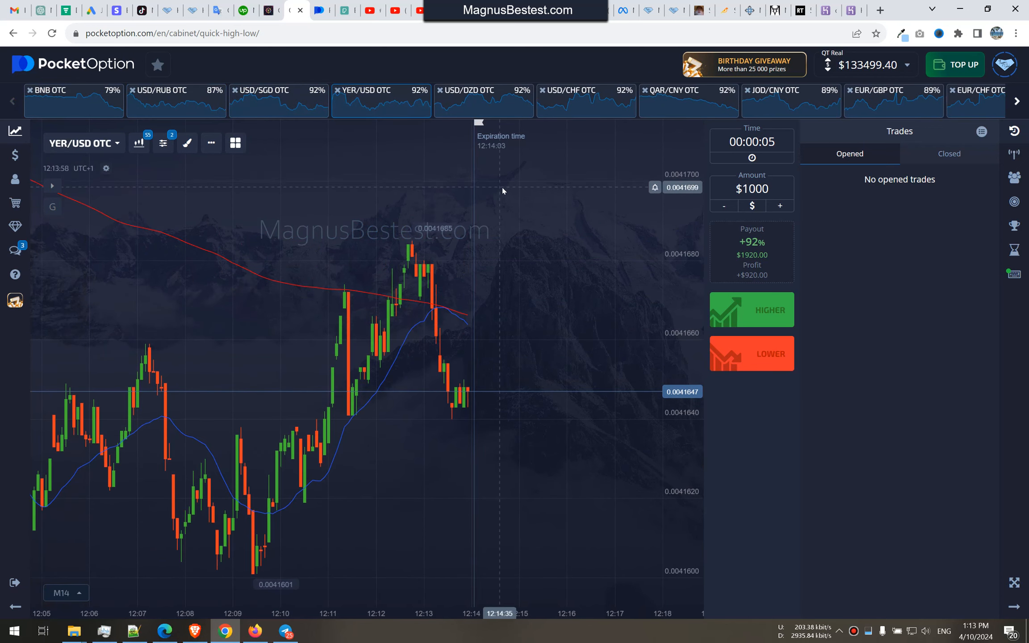
pyautogui.click(586, 101)
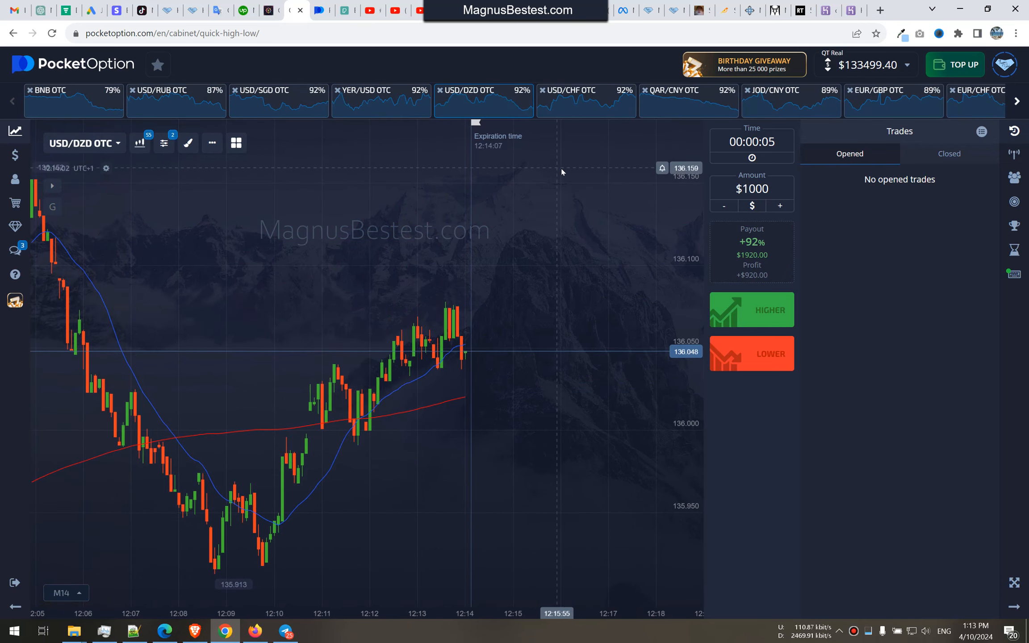
pyautogui.click(689, 100)
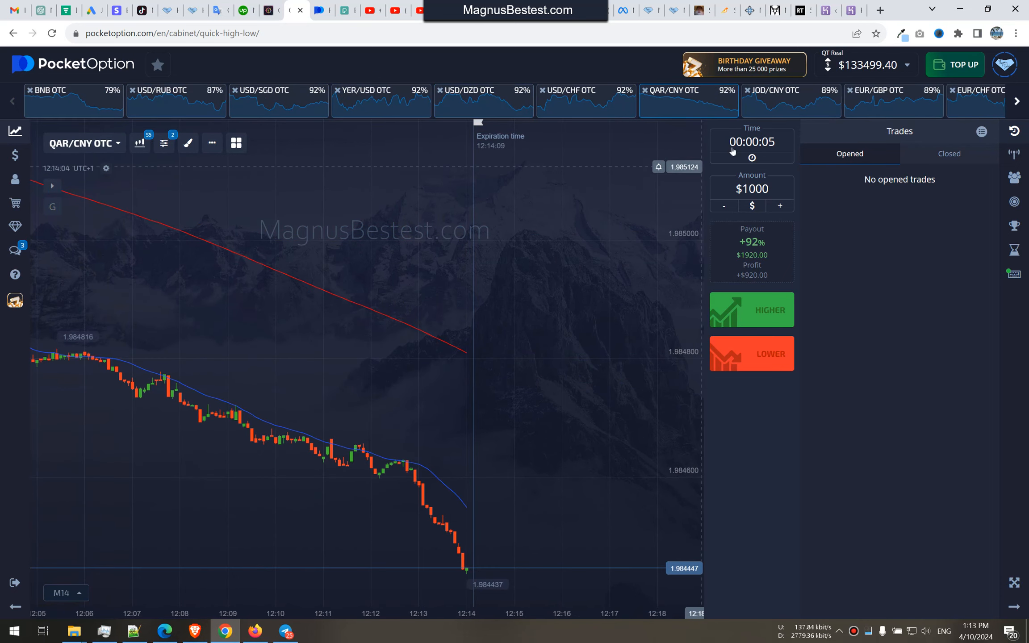
pyautogui.click(899, 107)
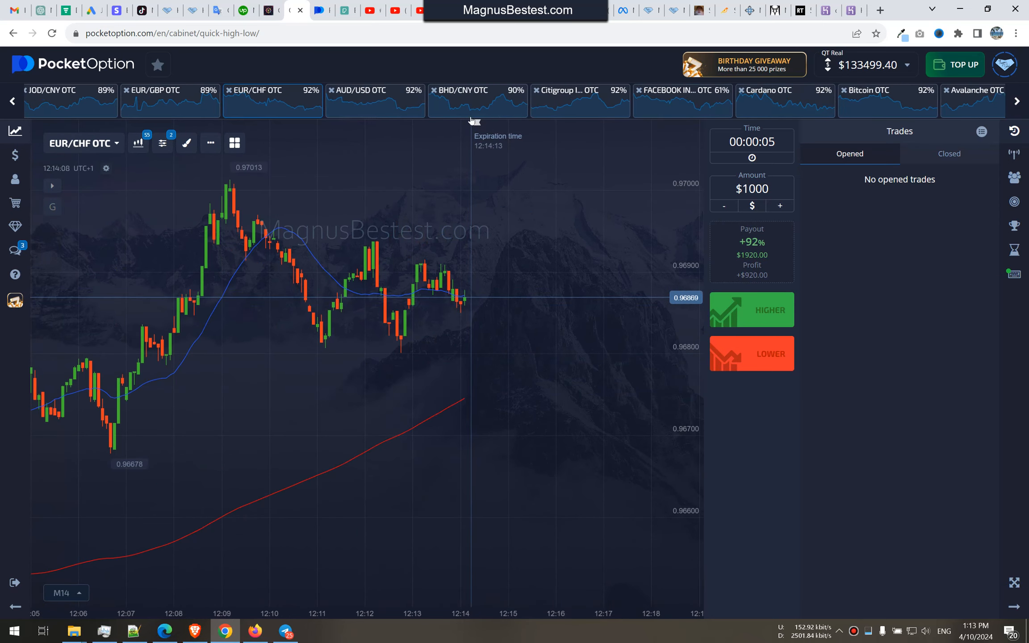
pyautogui.click(575, 90)
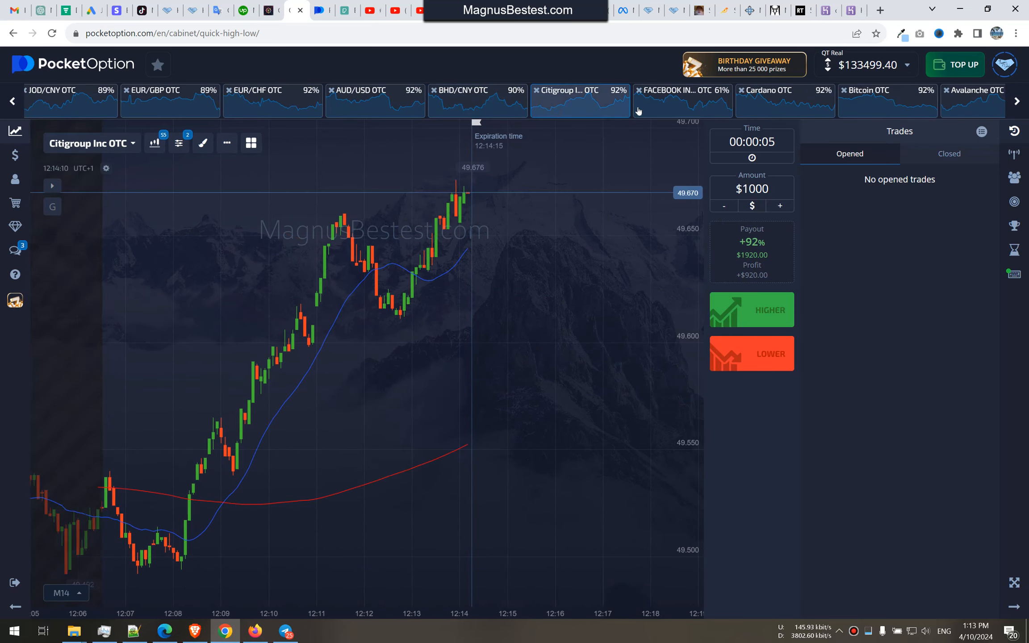
# Cycle through Bitcoin, USD/ARS, CHF/JPY, Apple, USD/RUB and USD/CHF, ending on QAR/CNY OTC.
pyautogui.click(775, 103)
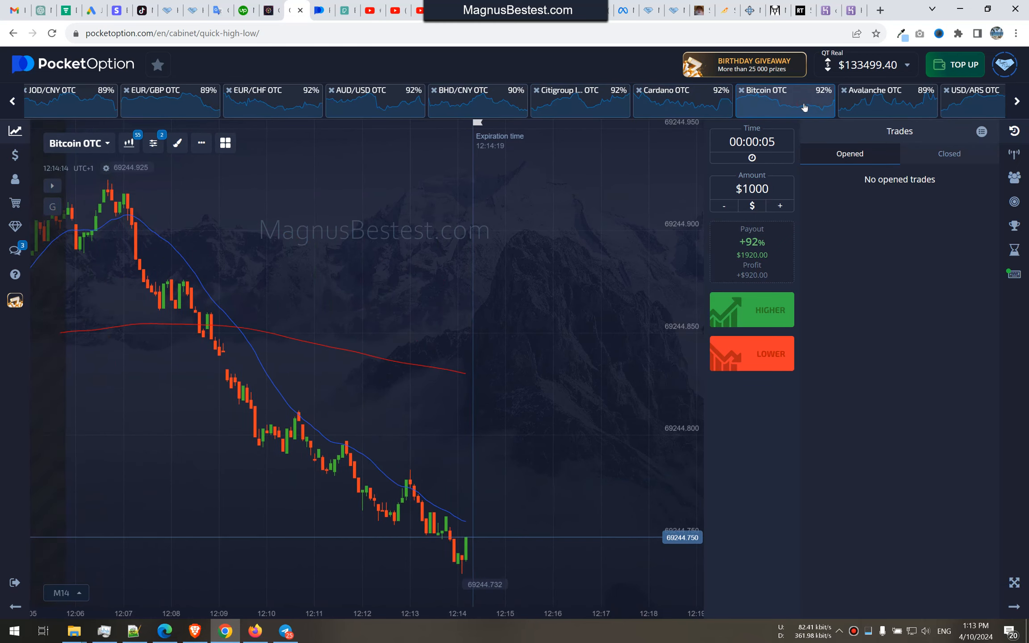
pyautogui.click(887, 100)
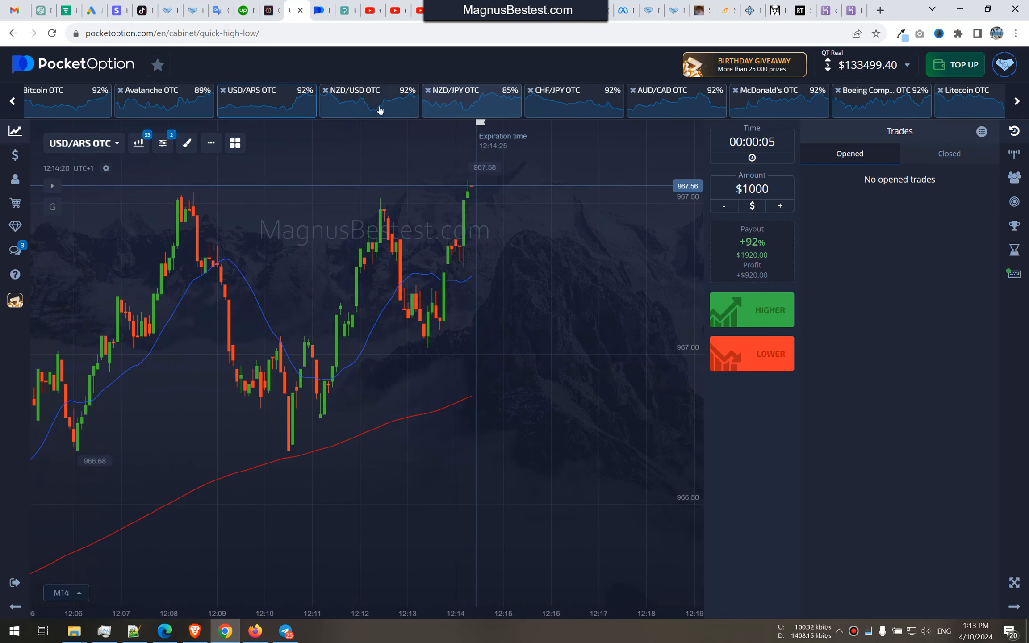
pyautogui.click(574, 100)
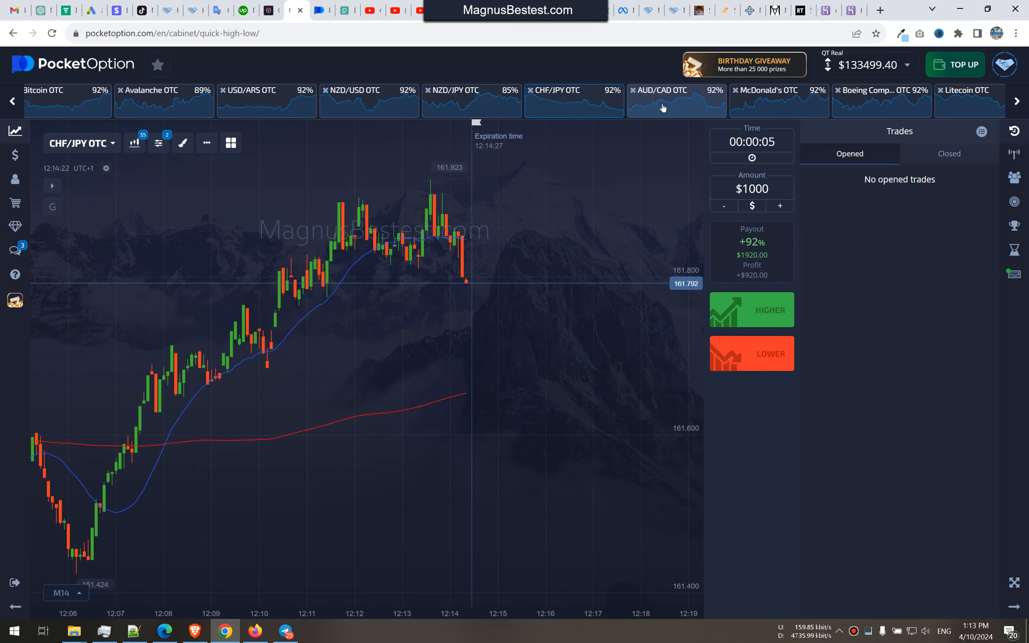
pyautogui.click(881, 101)
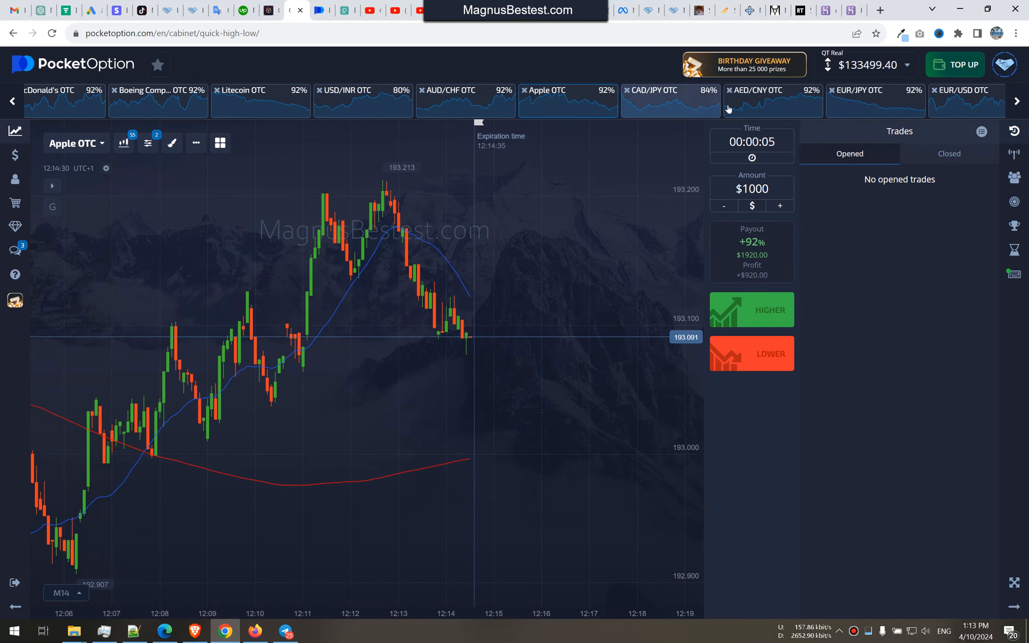
pyautogui.click(758, 90)
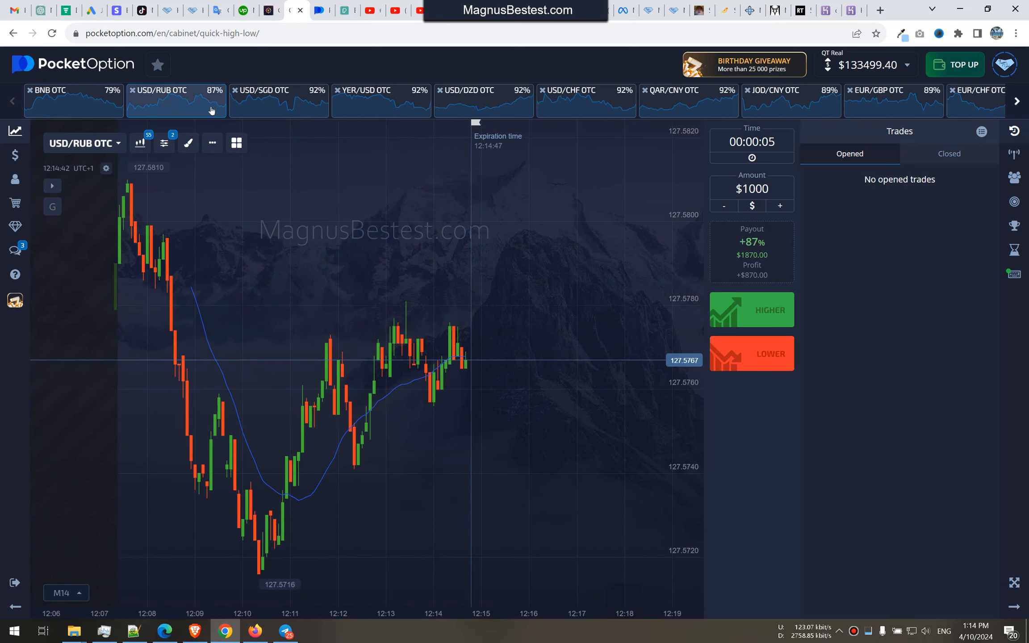
pyautogui.click(379, 101)
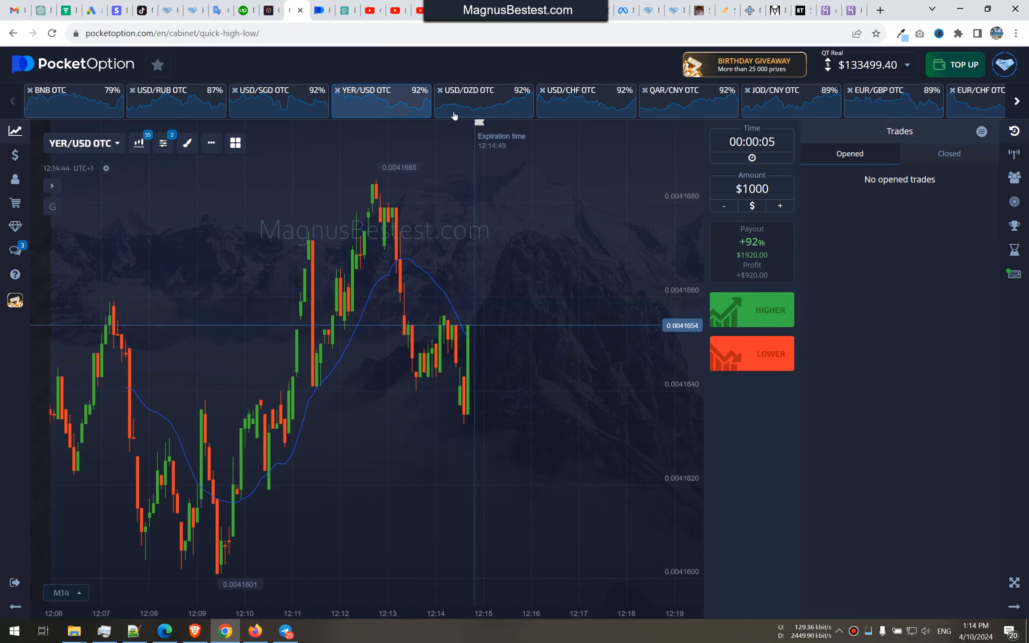
pyautogui.click(587, 101)
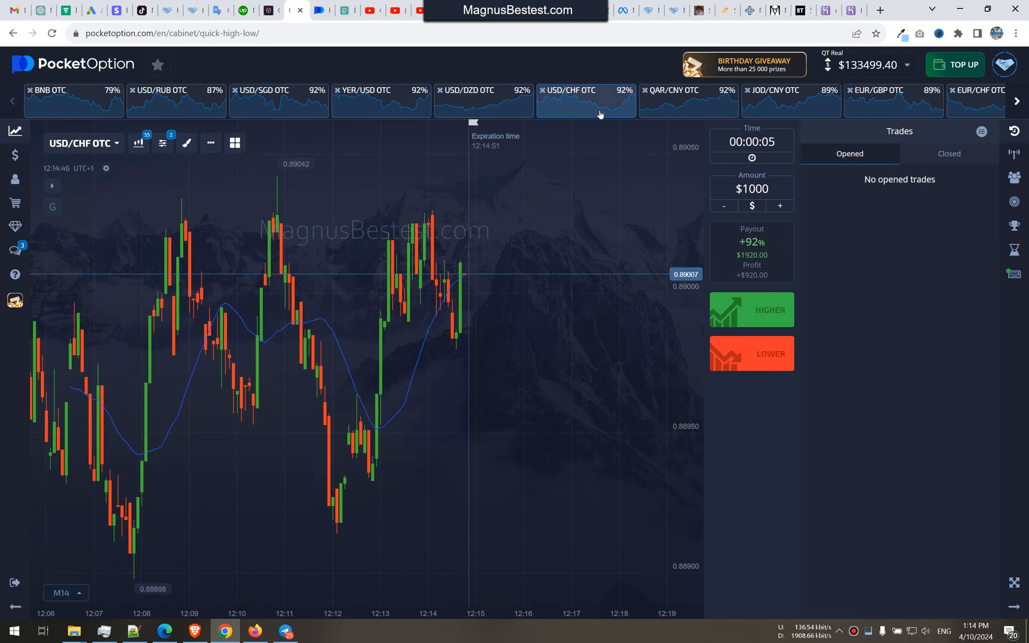
pyautogui.click(689, 101)
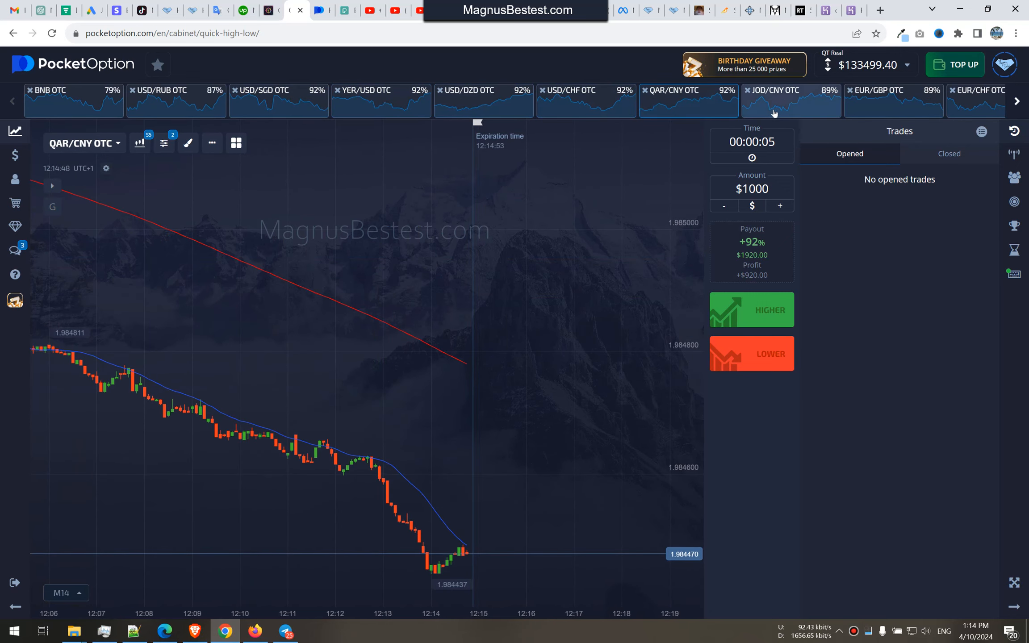
# Bet $1000 Higher on EUR/CHF OTC, check the Closed trades, then chart BHD/CNY OTC.
pyautogui.click(791, 101)
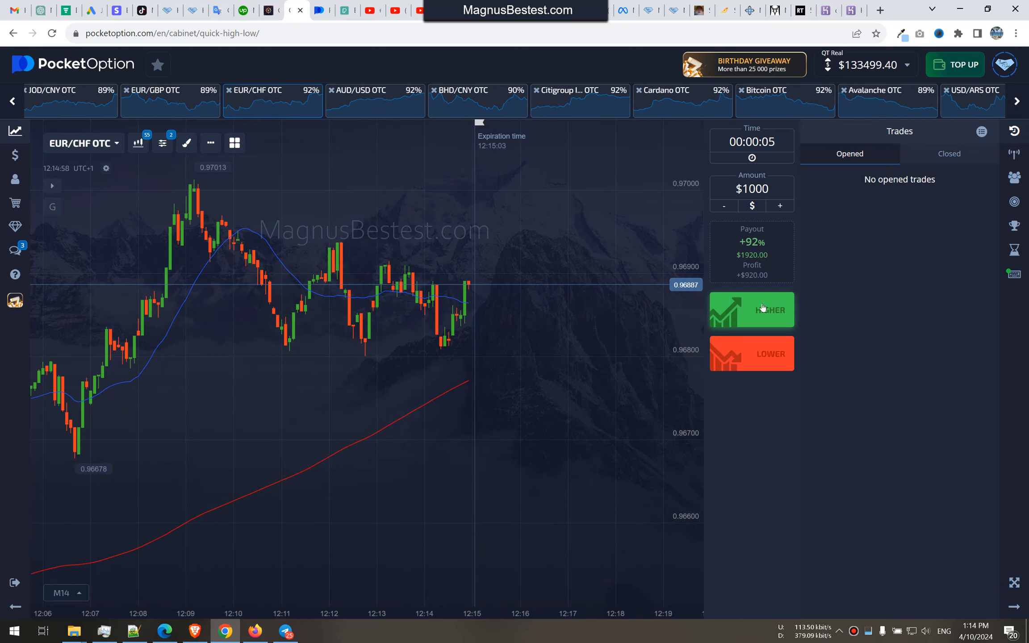
pyautogui.click(752, 310)
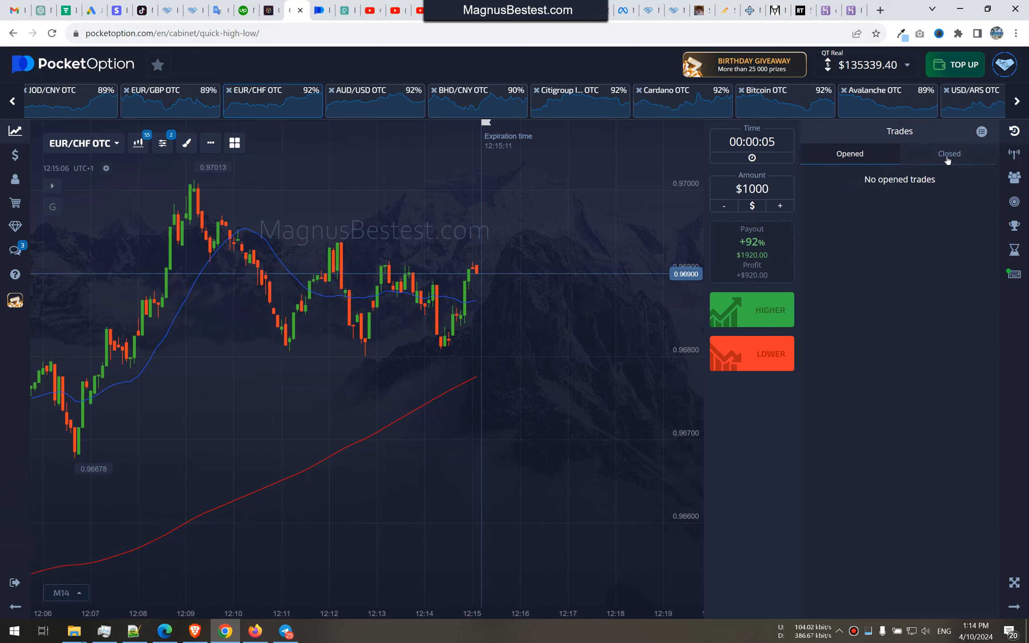
pyautogui.click(949, 154)
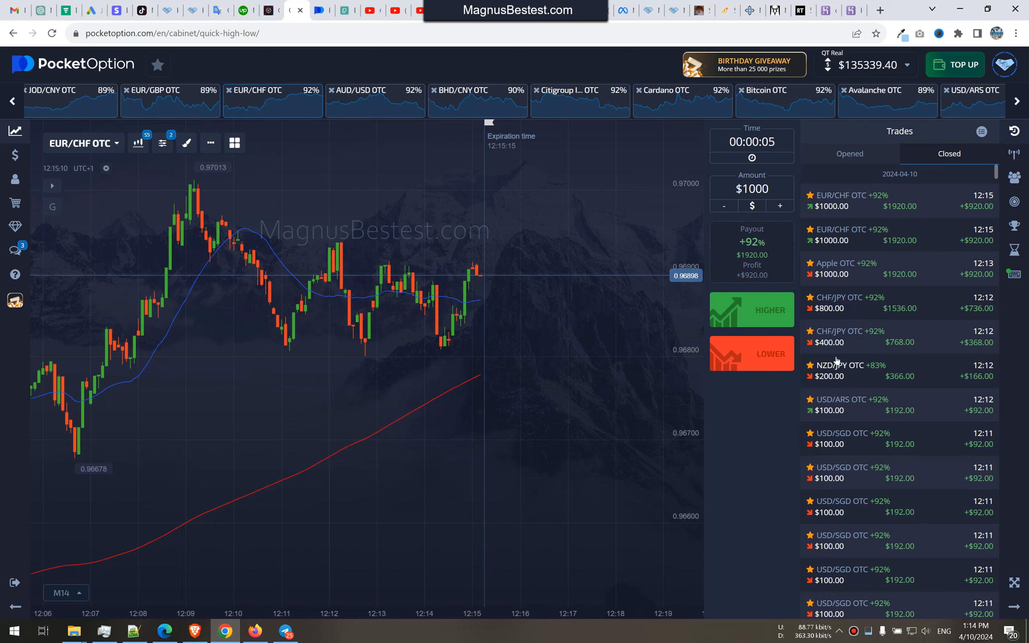
pyautogui.moveTo(488, 265)
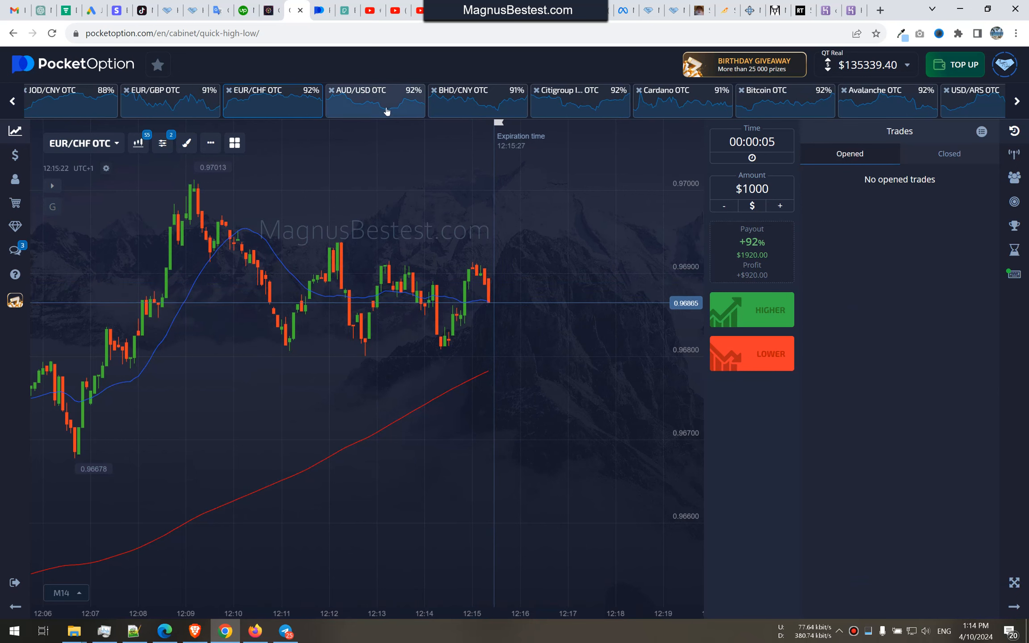
pyautogui.click(477, 100)
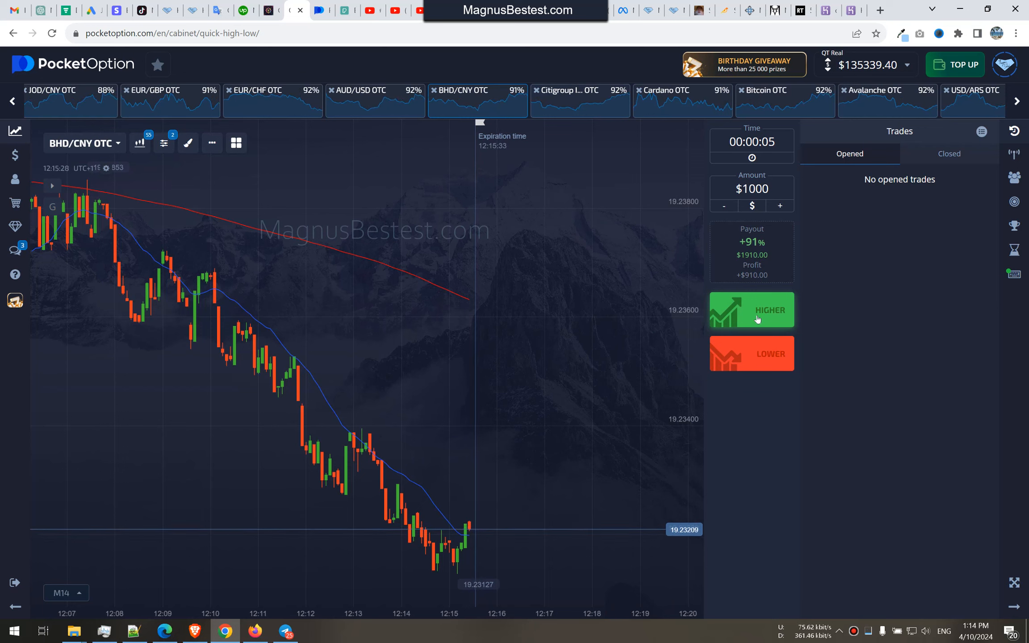
# Bet $1000 Higher on BHD/CNY OTC and check results in the Closed trades list.
pyautogui.click(752, 310)
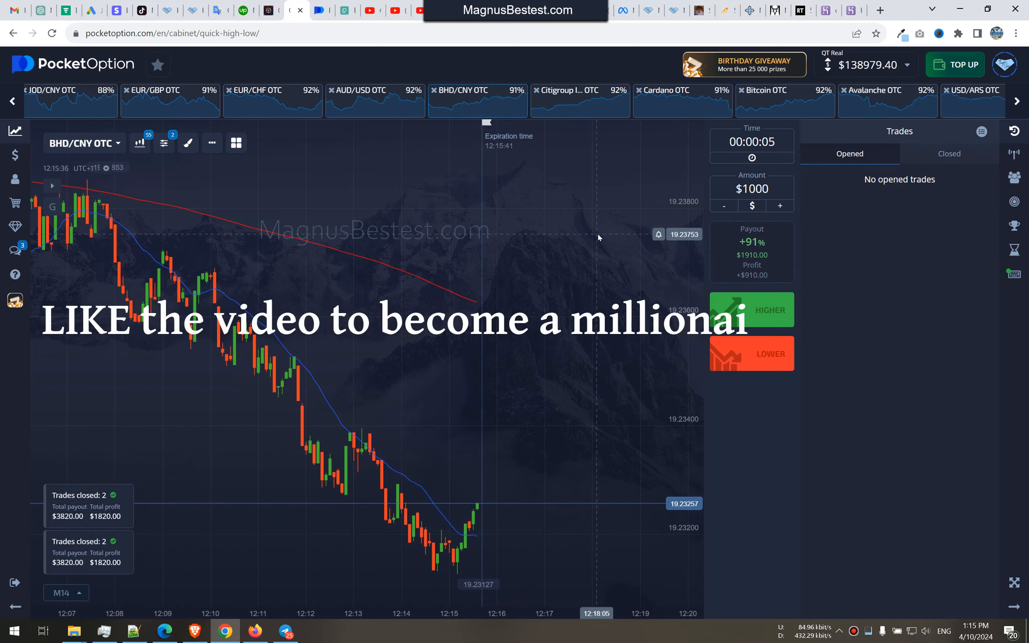
pyautogui.click(950, 153)
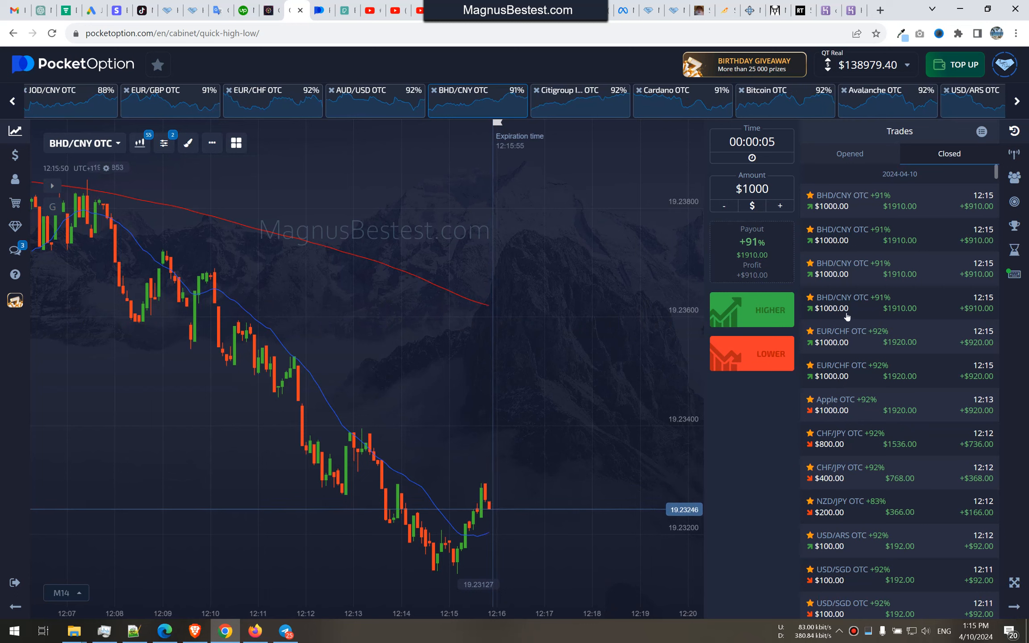
pyautogui.moveTo(836, 249)
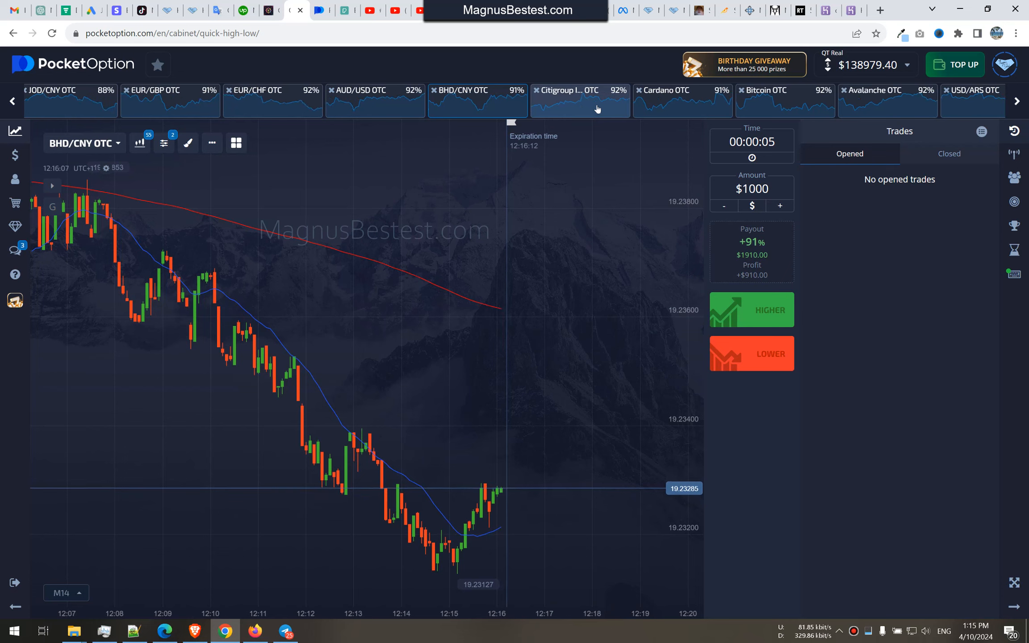
pyautogui.moveTo(592, 332)
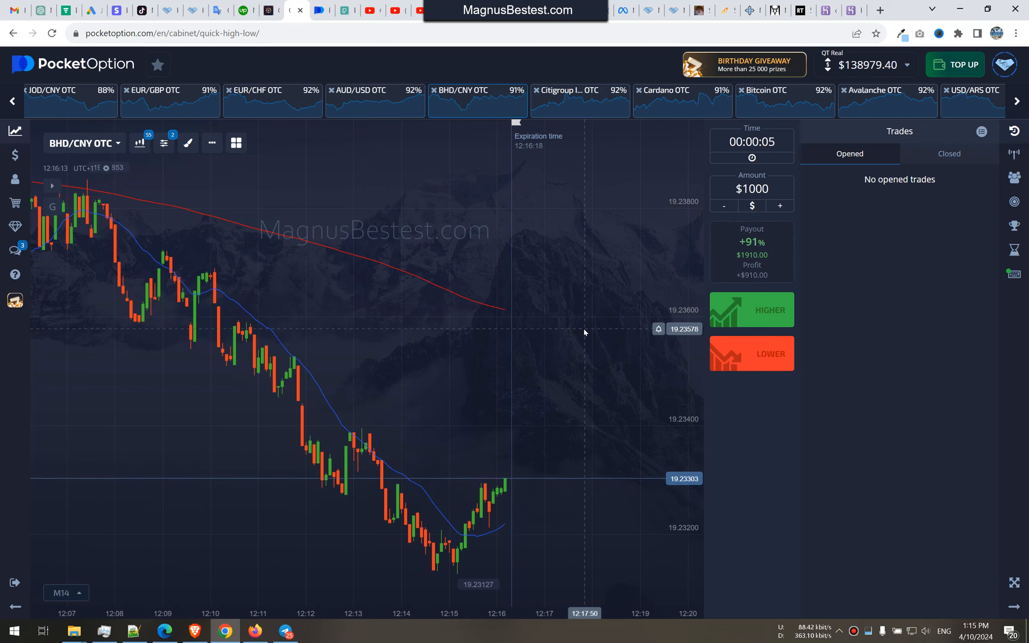
pyautogui.moveTo(615, 243)
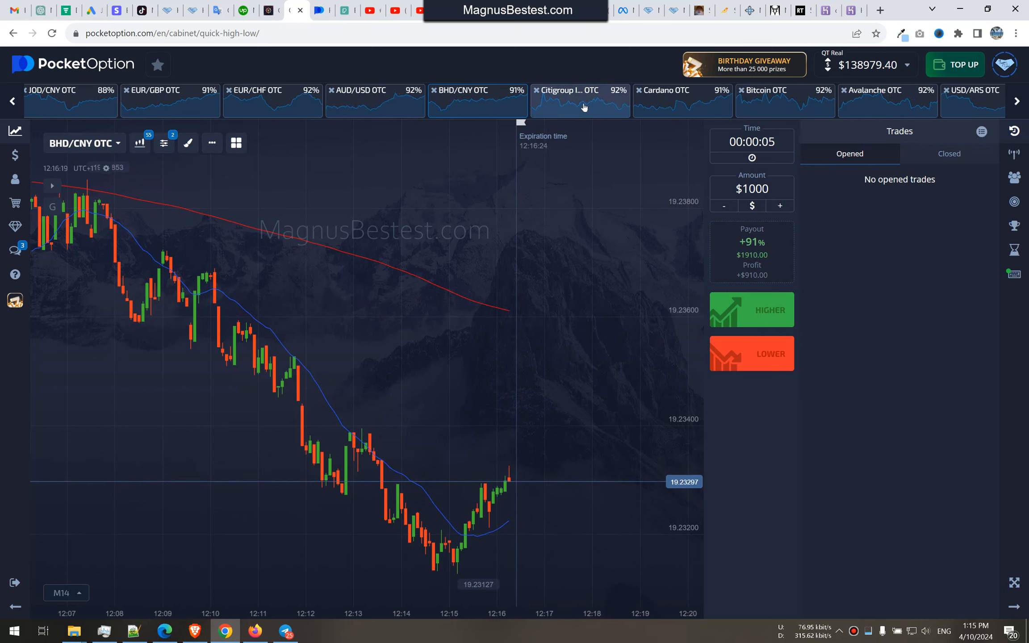
# Move through Cardano, USD/ARS, NZD/JPY, McDonald's, USD/INR and Litecoin OTC, landing on Apple OTC.
pyautogui.click(678, 109)
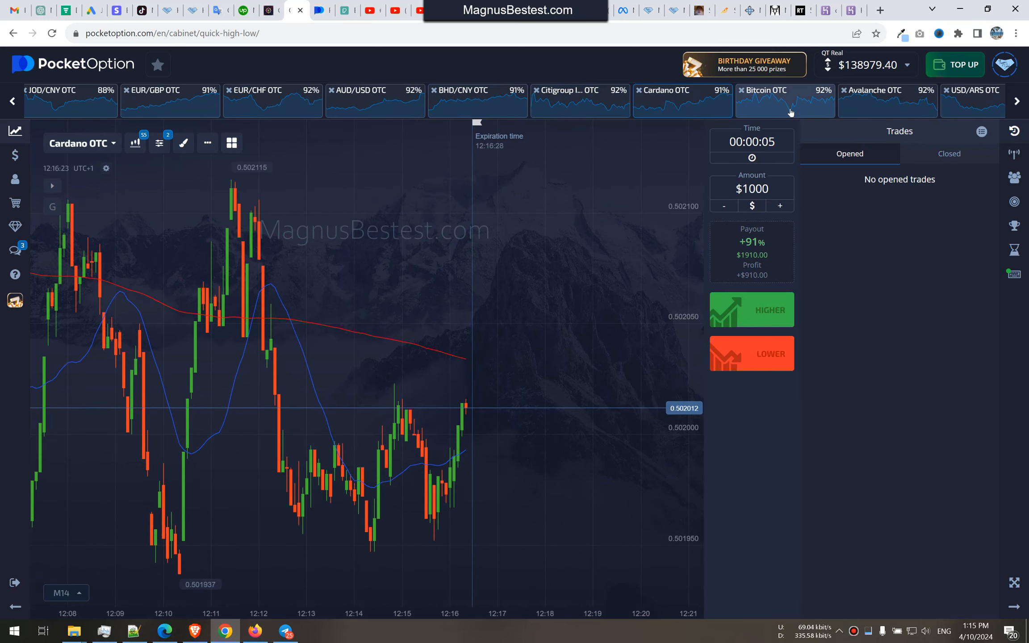
pyautogui.click(888, 101)
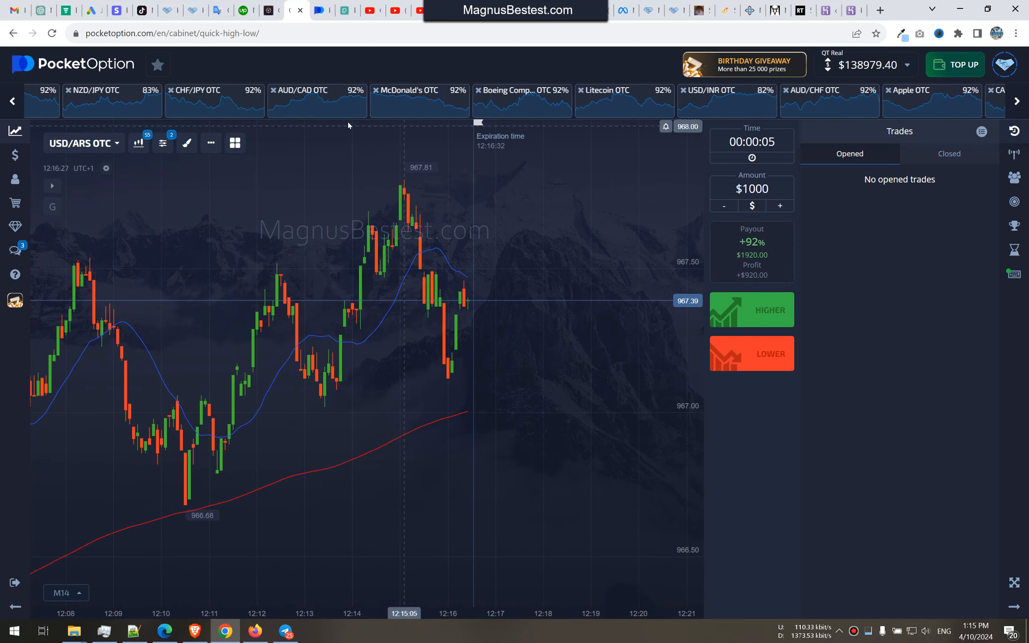
pyautogui.click(102, 90)
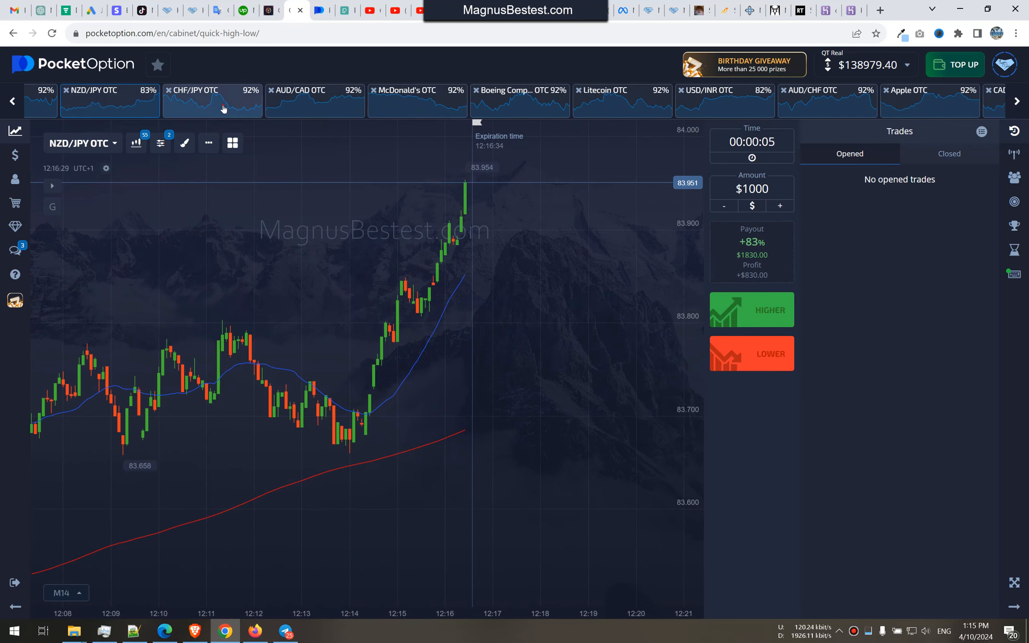
pyautogui.click(417, 90)
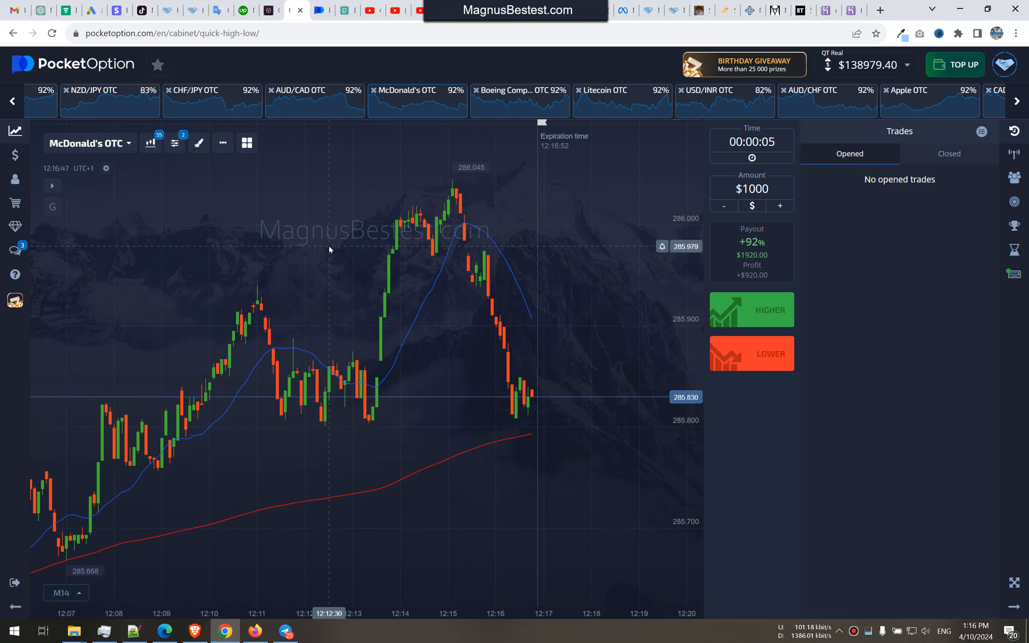
pyautogui.click(520, 101)
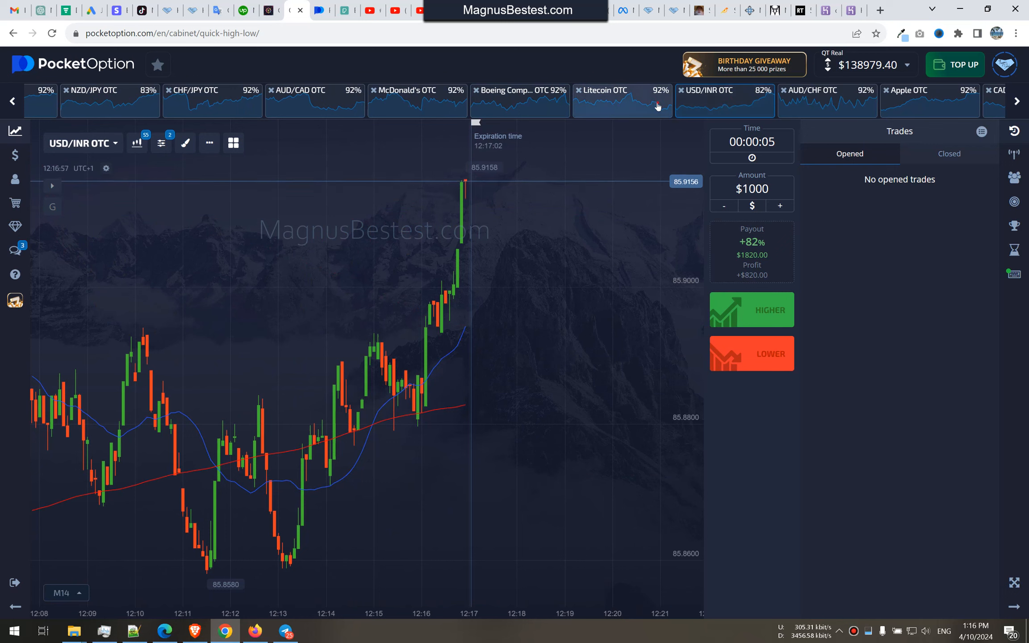
pyautogui.click(622, 100)
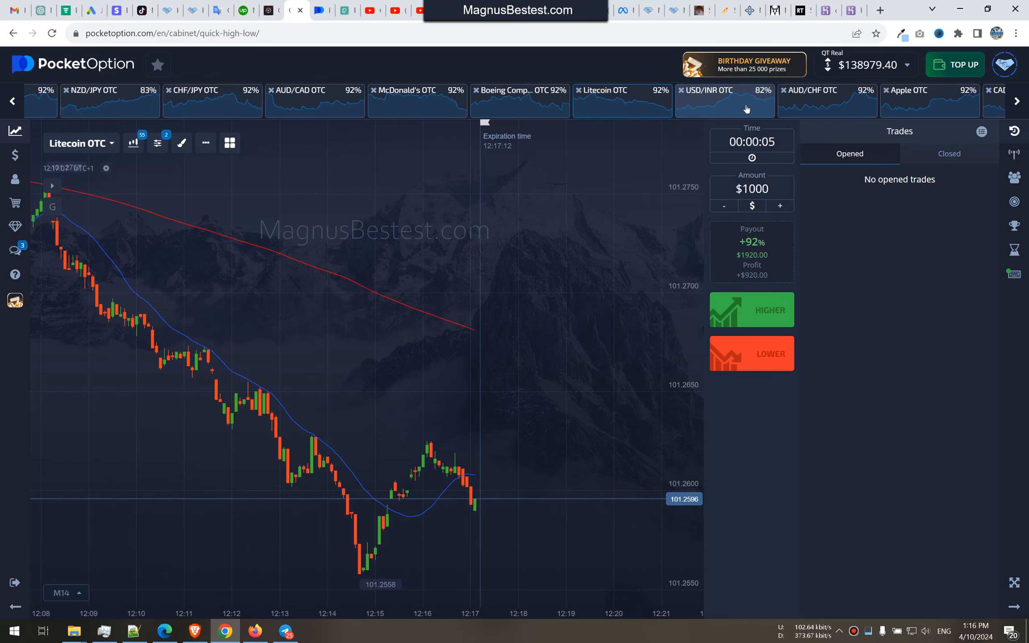
pyautogui.click(824, 101)
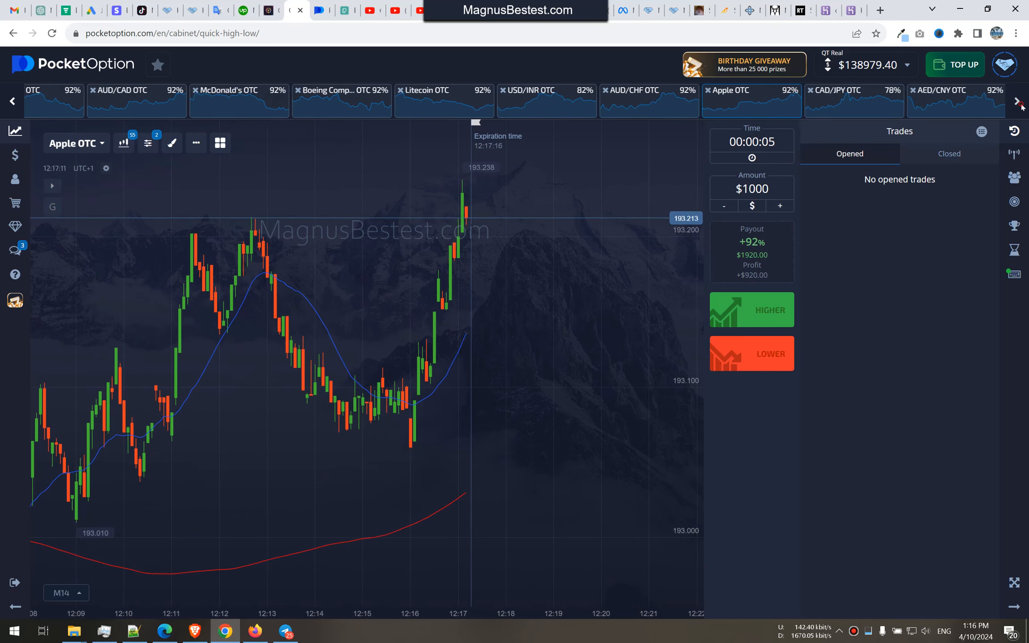
# Cycle AED/CNY, EUR/USD, American Express, BNB, USD/SGD and USD/DZD charts, ending on USD/CHF OTC.
pyautogui.click(634, 90)
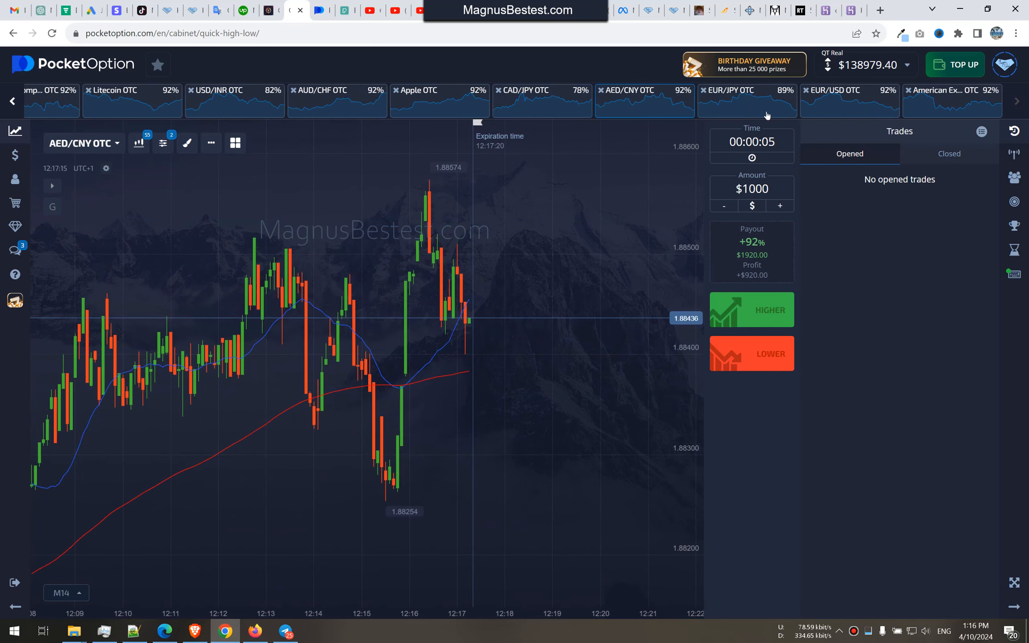
pyautogui.click(850, 98)
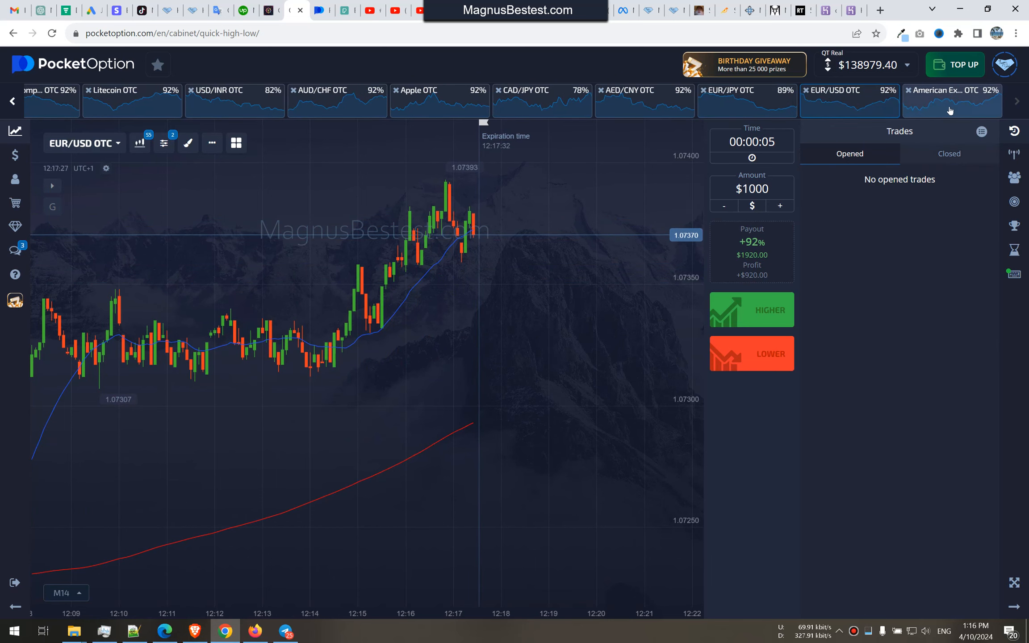
pyautogui.click(952, 101)
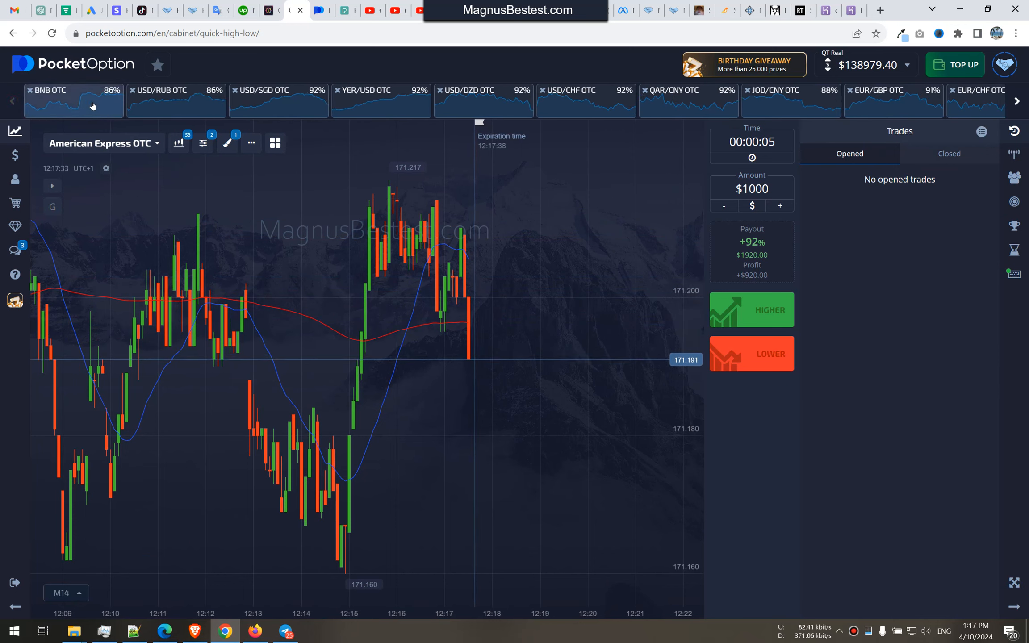
pyautogui.click(73, 101)
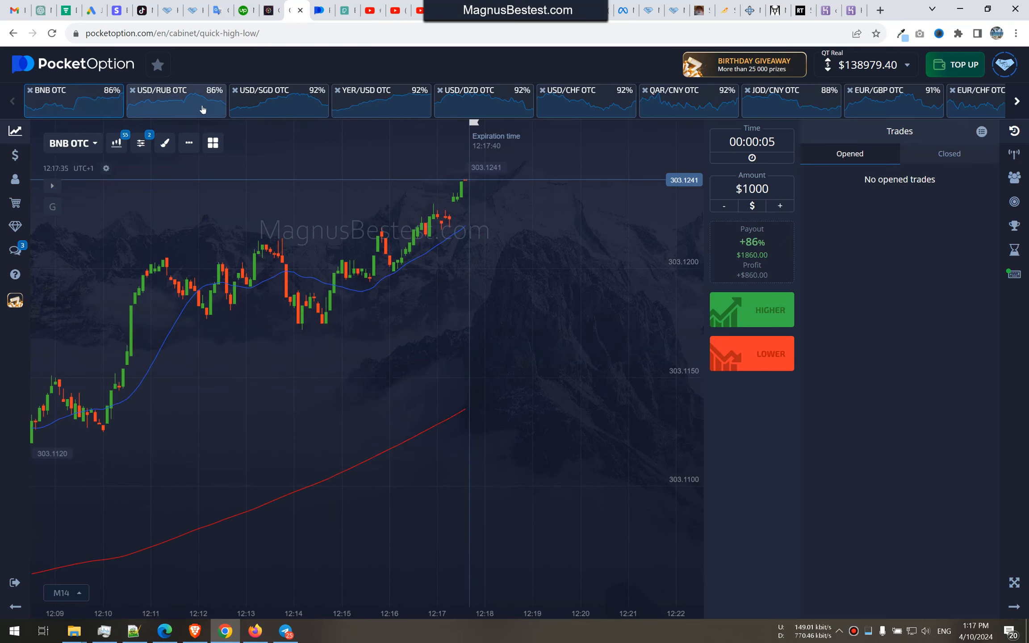
pyautogui.click(279, 108)
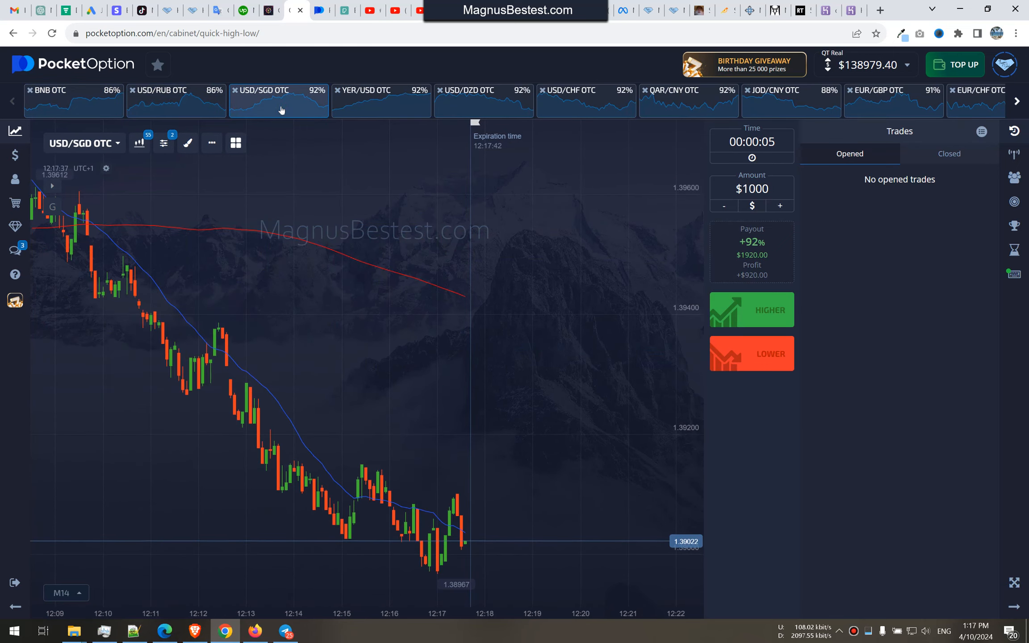
pyautogui.click(483, 100)
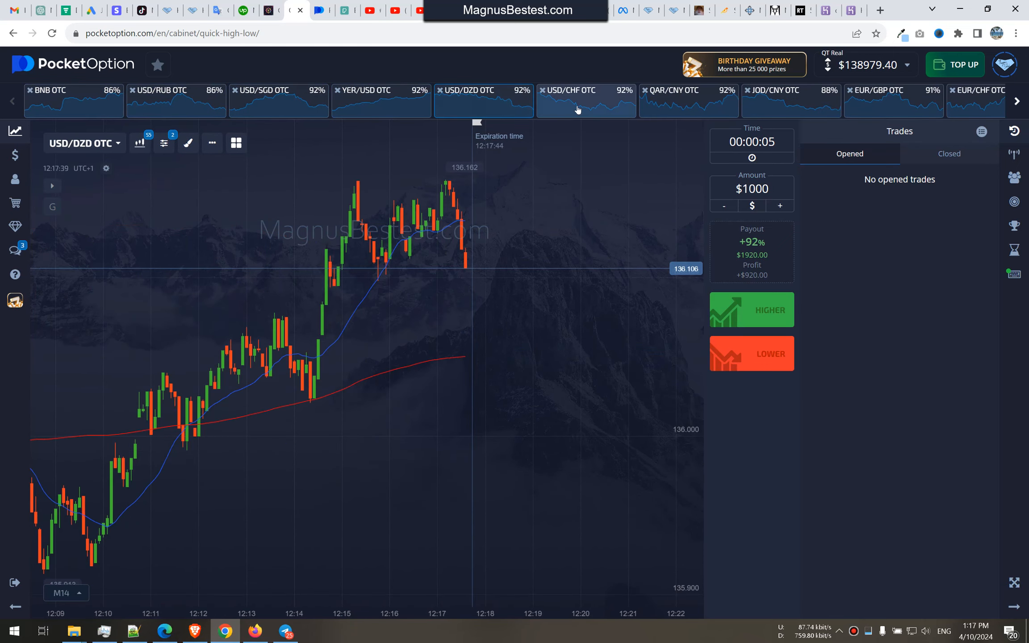
pyautogui.click(579, 100)
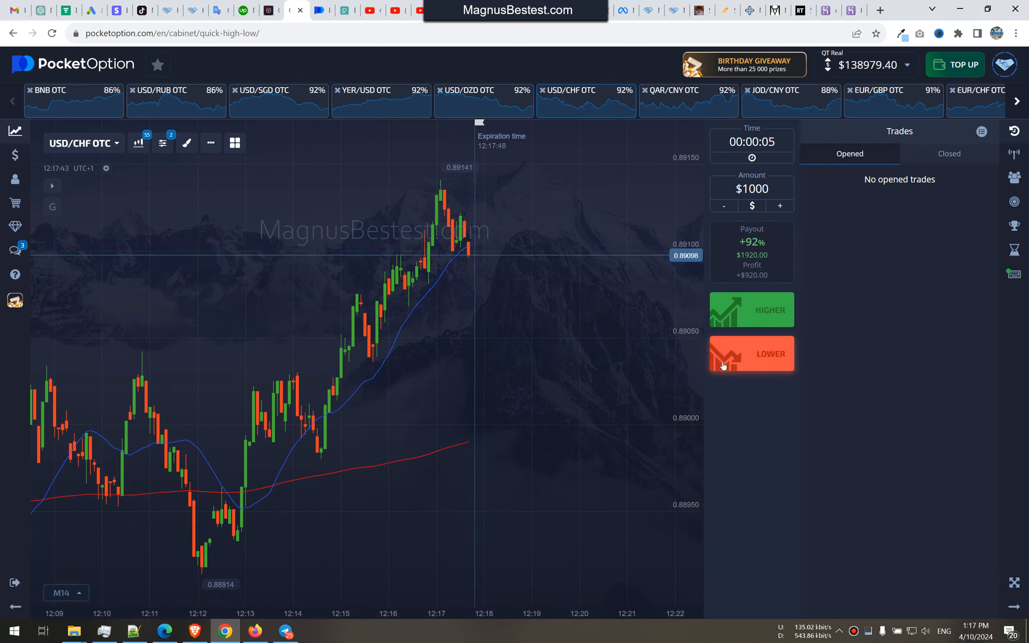
pyautogui.moveTo(558, 360)
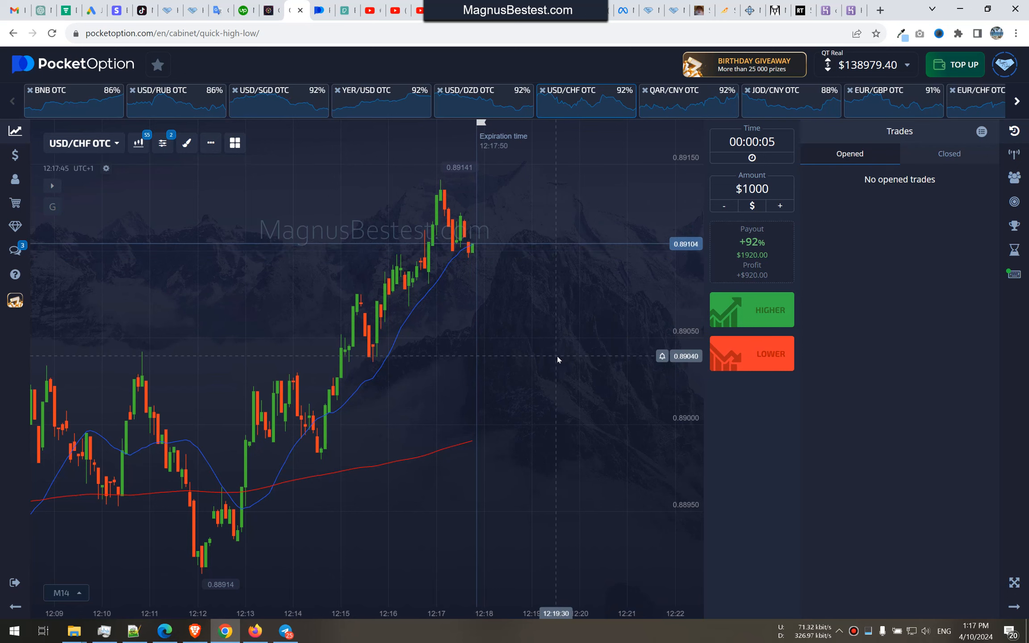
# Place back-to-back $1000 Lower trades on USD/CHF OTC and review the Closed trades list.
pyautogui.click(752, 353)
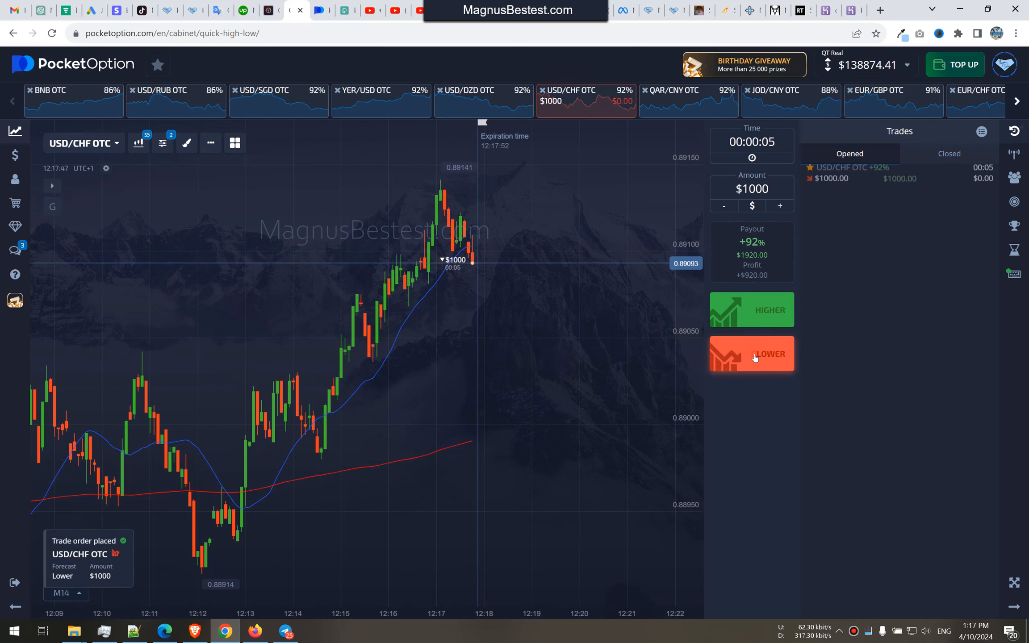
pyautogui.click(752, 354)
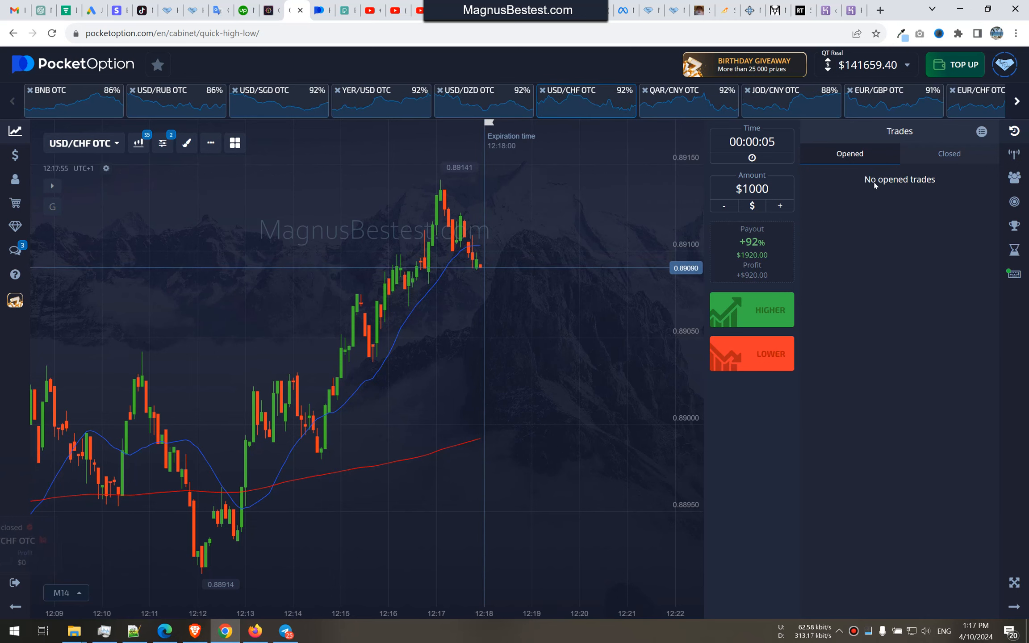
pyautogui.click(949, 154)
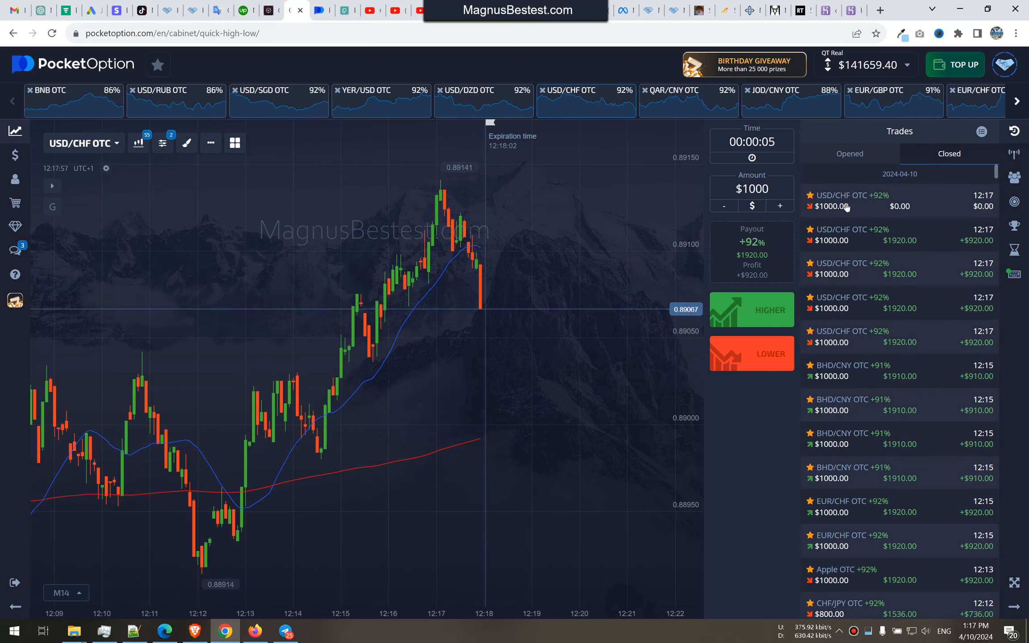
pyautogui.moveTo(482, 321)
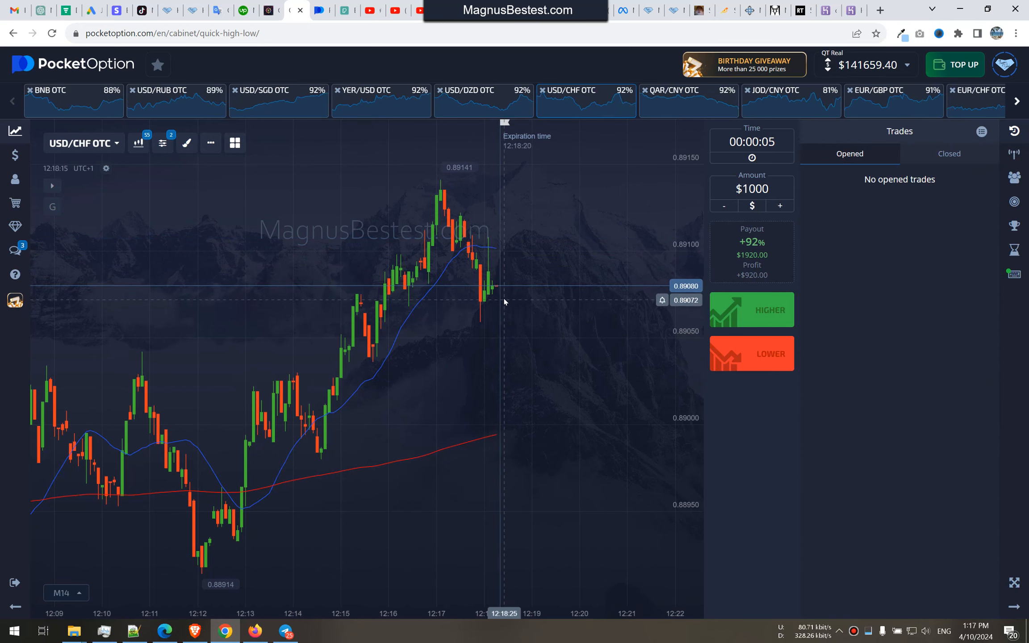
pyautogui.moveTo(534, 292)
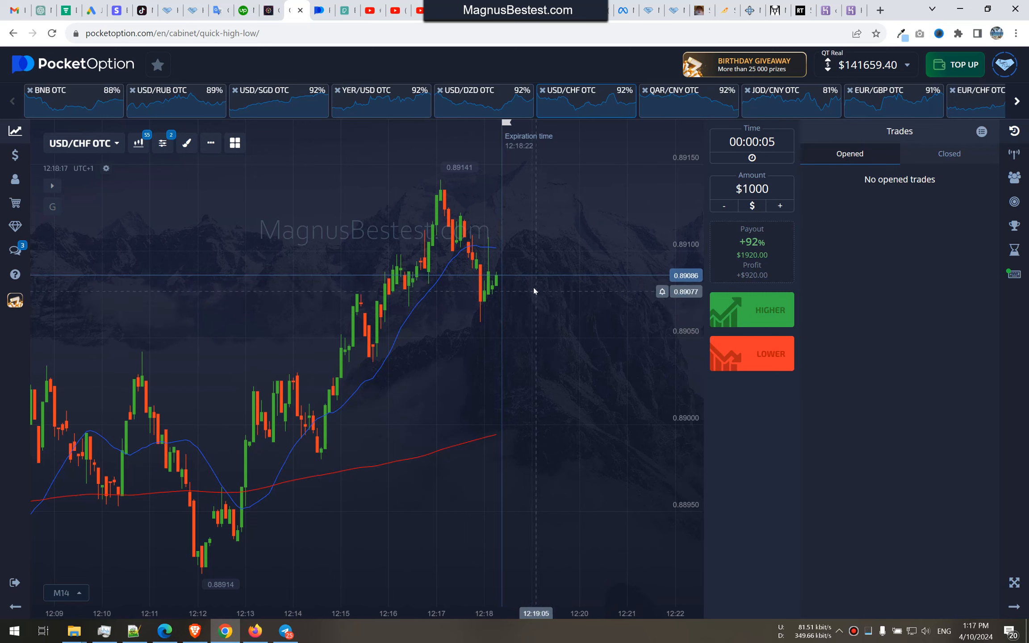
pyautogui.moveTo(600, 225)
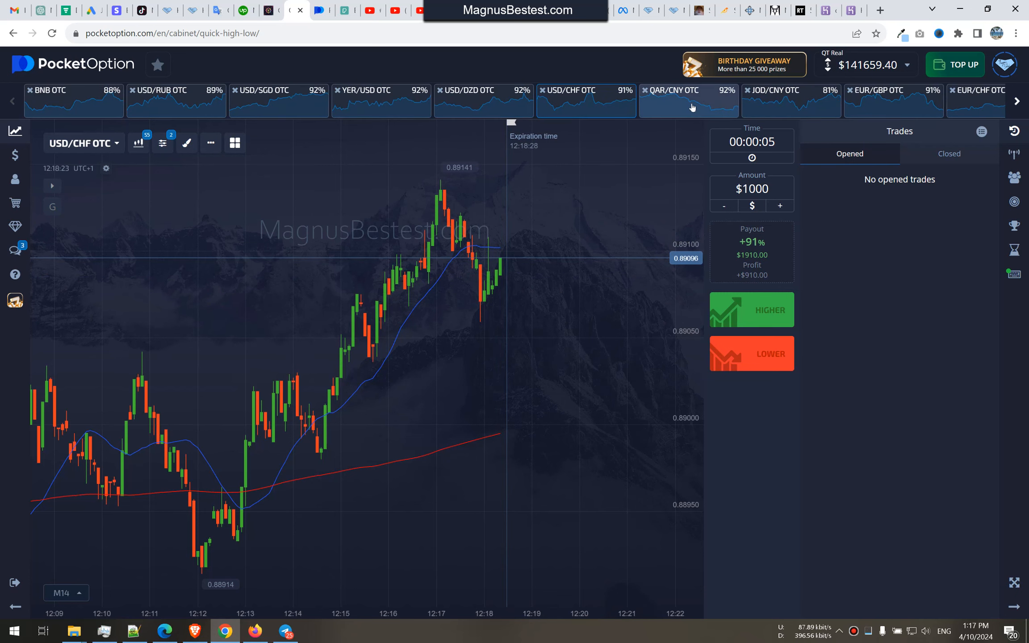
# Browse QAR/CNY, EUR/GBP, BHD/CNY, Bitcoin, Avalanche and CHF/JPY OTC, settling on NZD/JPY OTC.
pyautogui.click(689, 100)
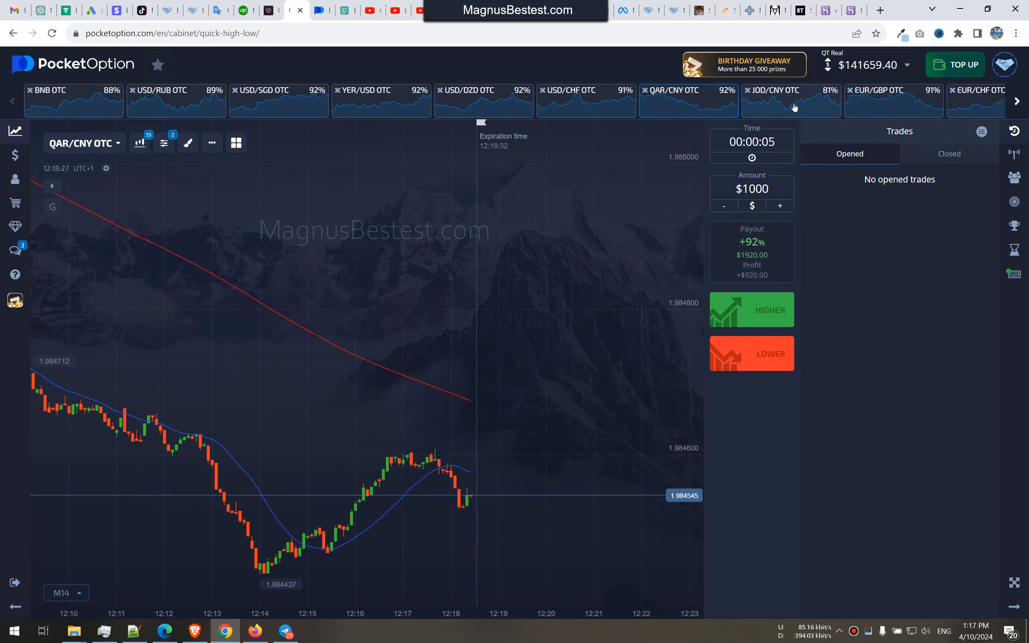
pyautogui.click(894, 100)
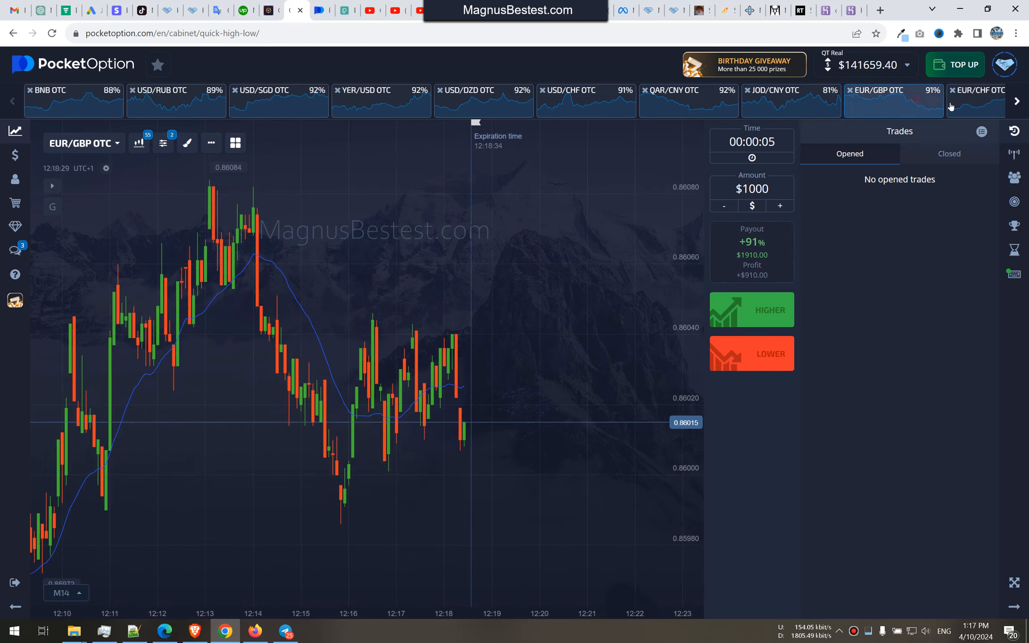
pyautogui.click(1017, 101)
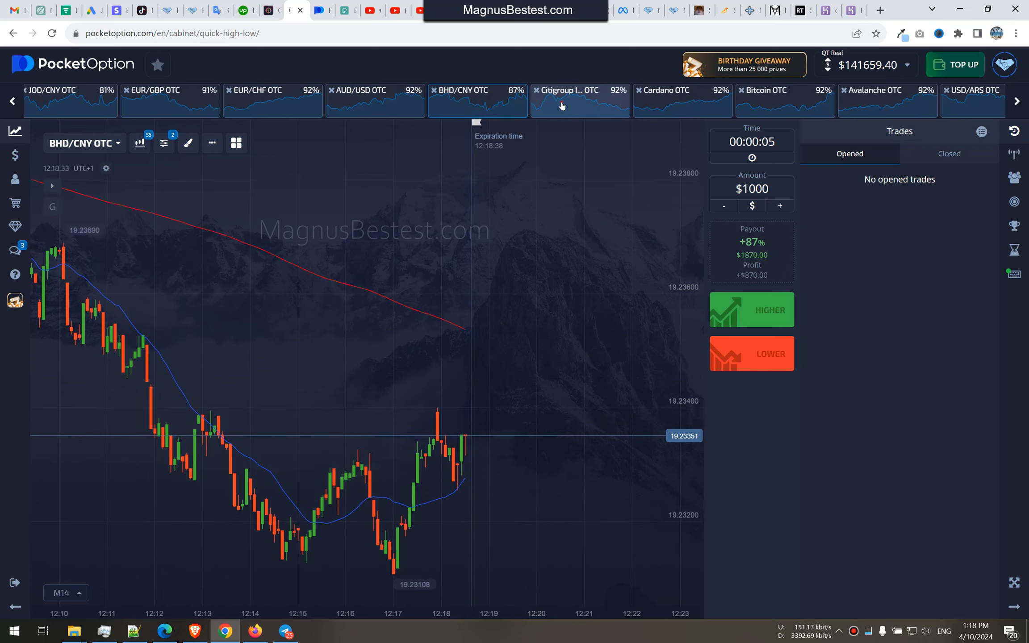
pyautogui.click(784, 101)
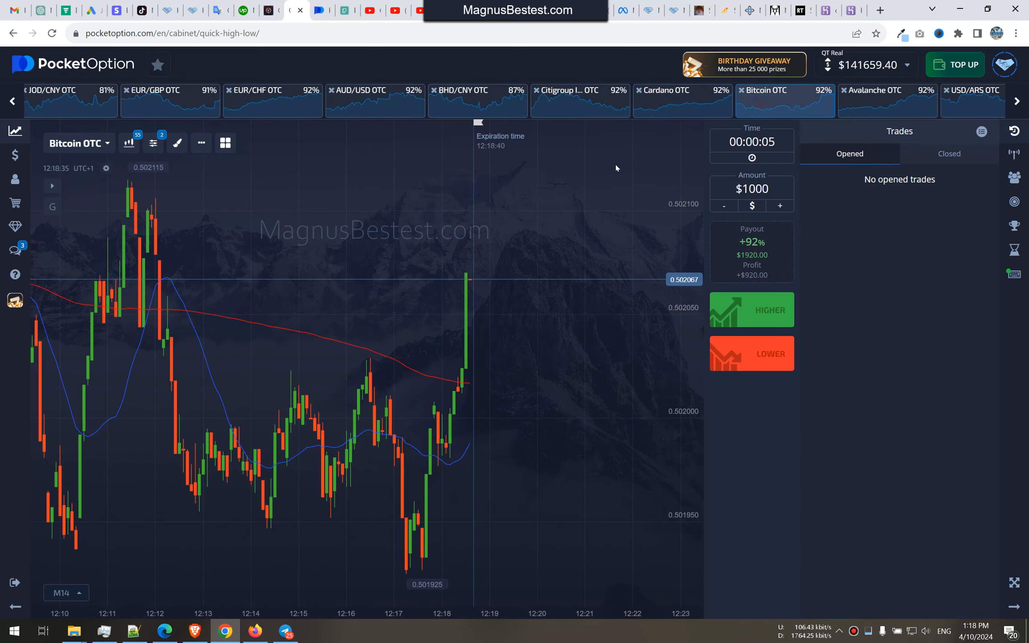
pyautogui.click(888, 101)
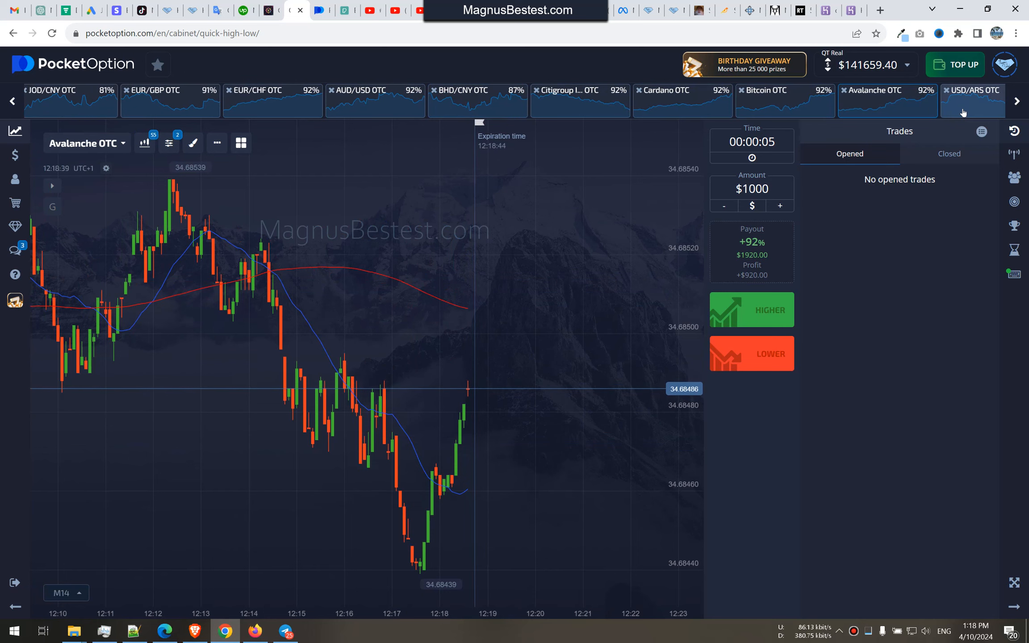
pyautogui.click(377, 107)
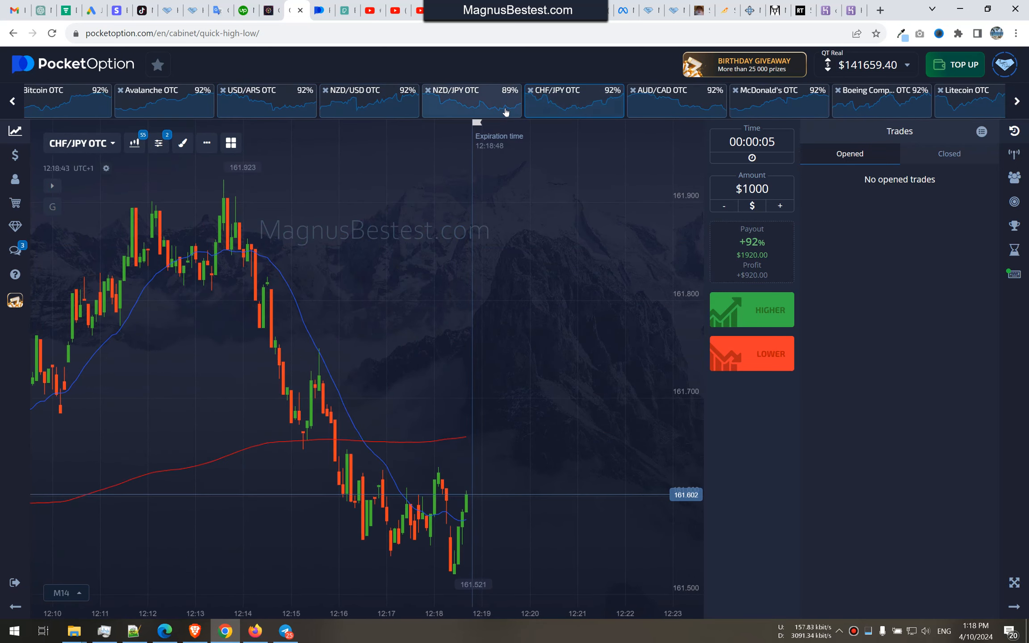
pyautogui.click(472, 99)
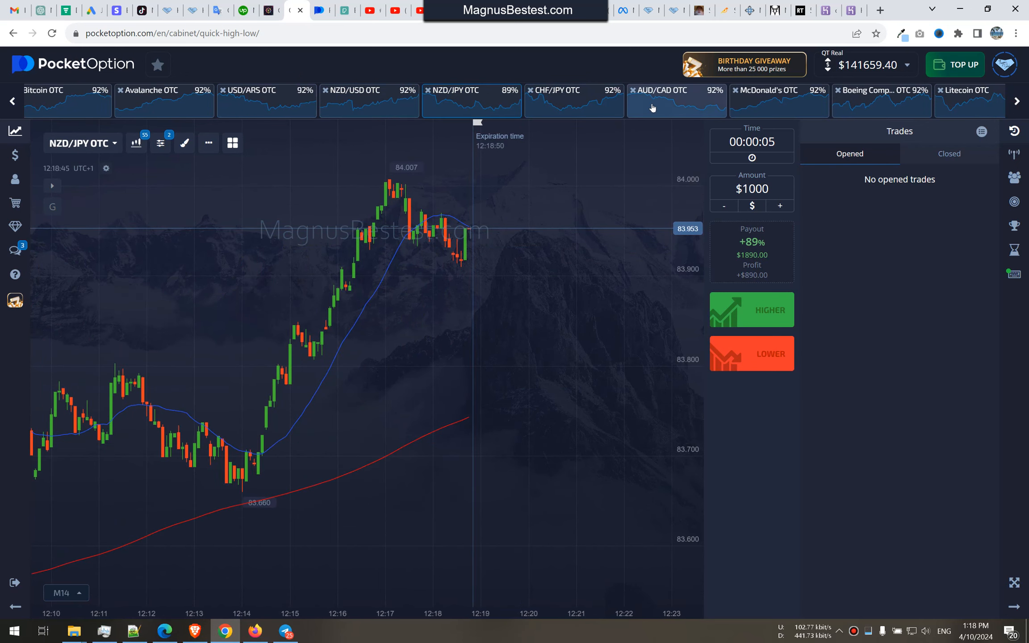
# Trade McDonald's OTC with $1000 5-second trades, reaching $145,259.40, and list Closed trades.
pyautogui.click(769, 90)
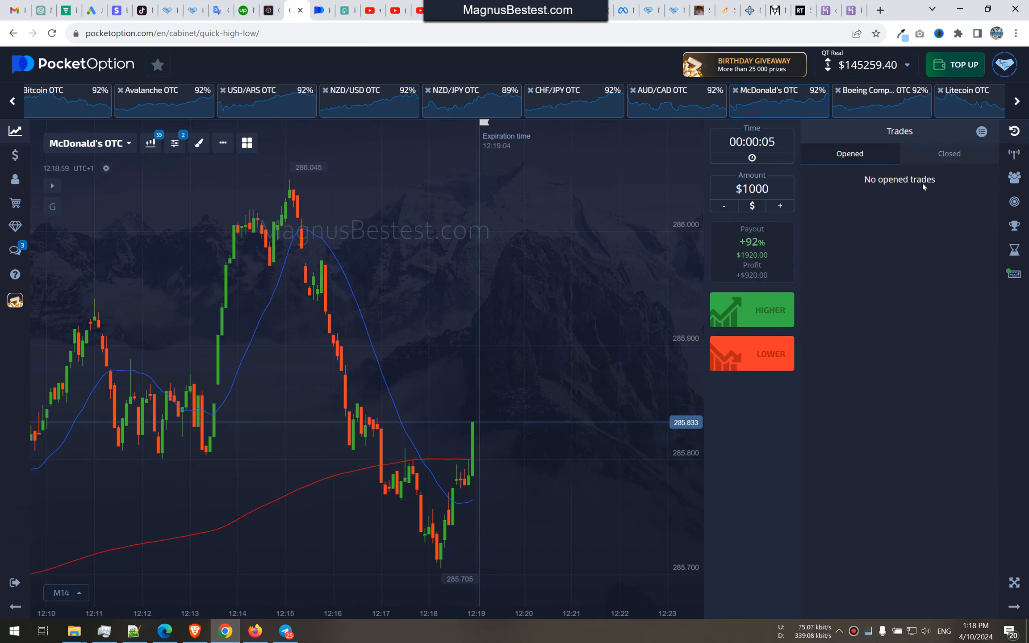
pyautogui.click(949, 153)
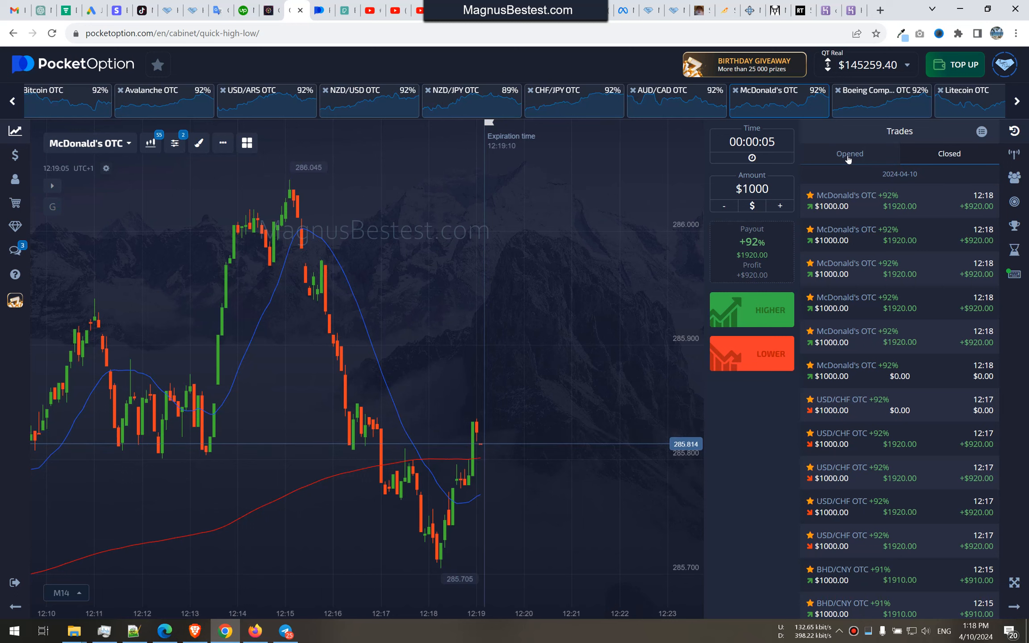
pyautogui.click(949, 153)
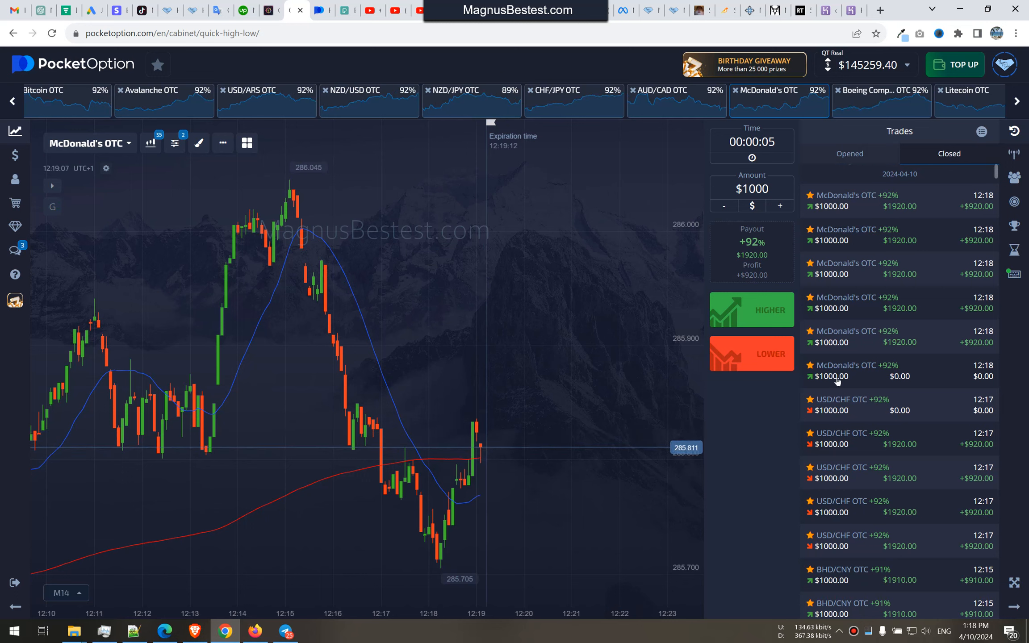
pyautogui.moveTo(835, 337)
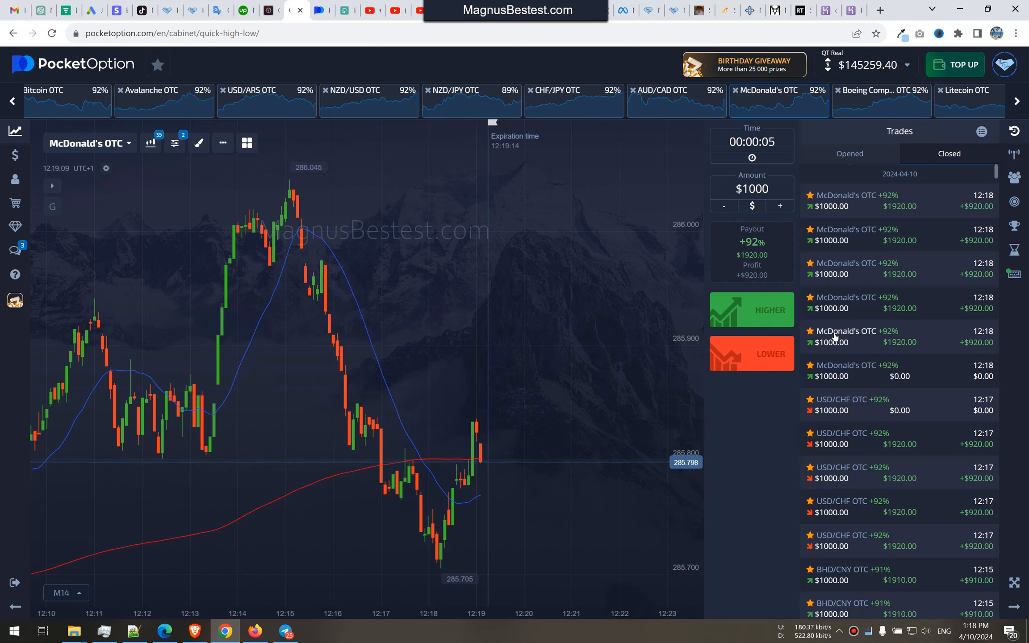